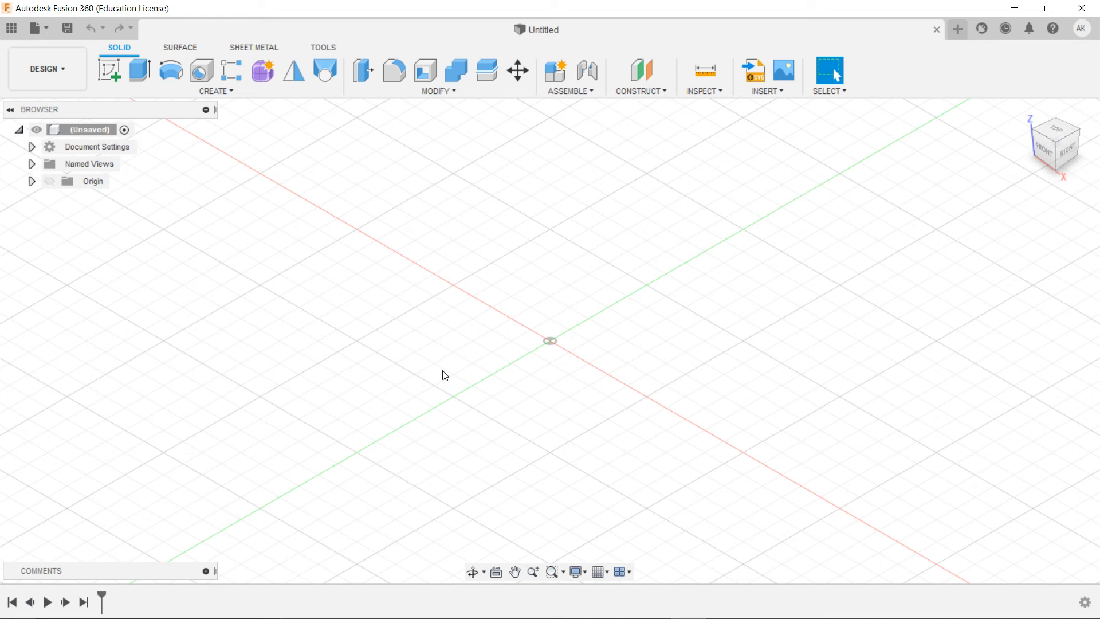
{"action": "mouse_move", "coordinate": [456, 342]}
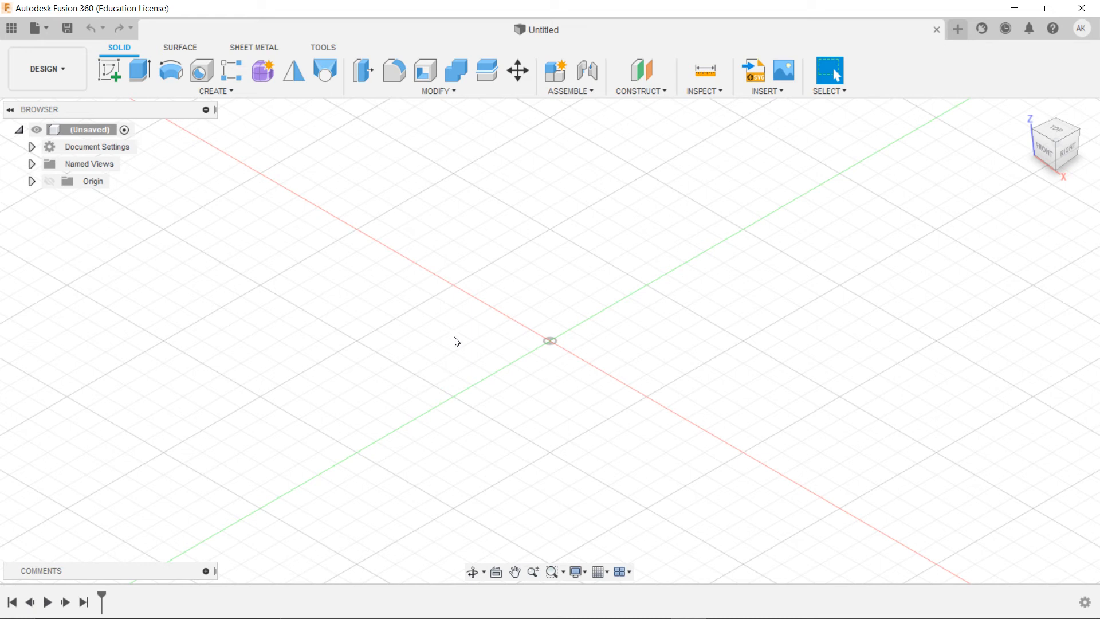
{"action": "mouse_move", "coordinate": [467, 337]}
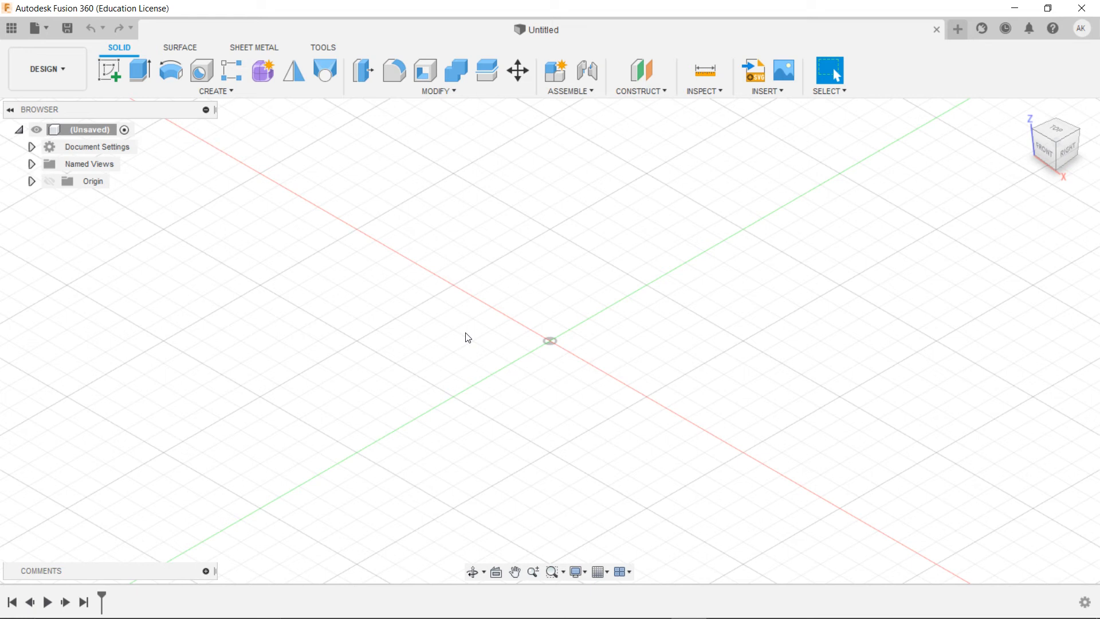
{"action": "mouse_move", "coordinate": [467, 334]}
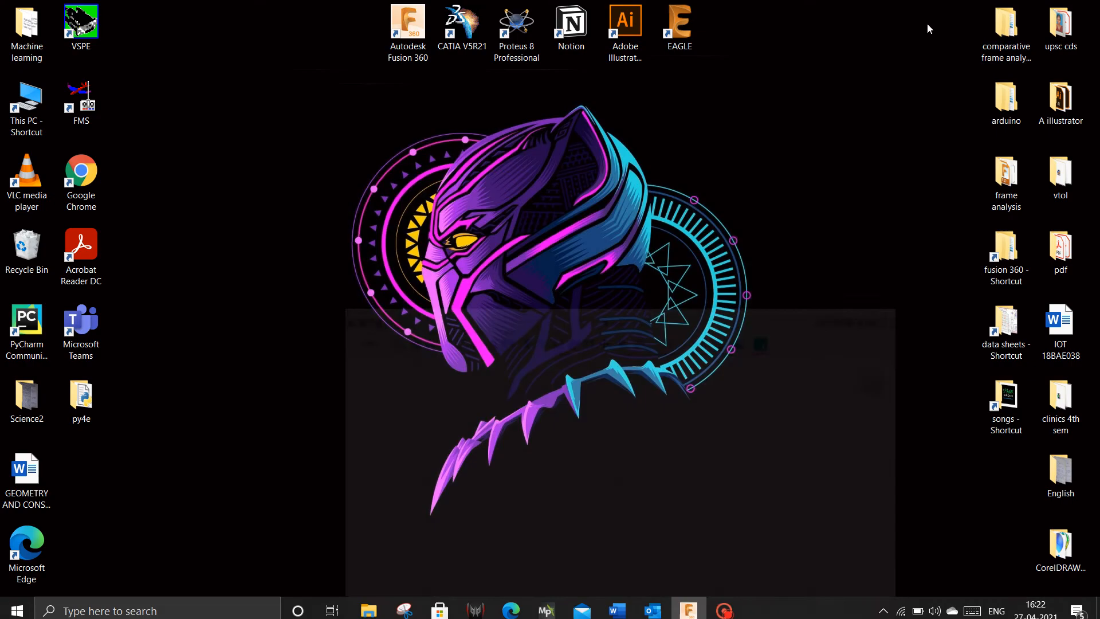
- Launch Google Chrome and run a Google search for 'airfoil tools'
{"action": "left_click", "coordinate": [80, 174]}
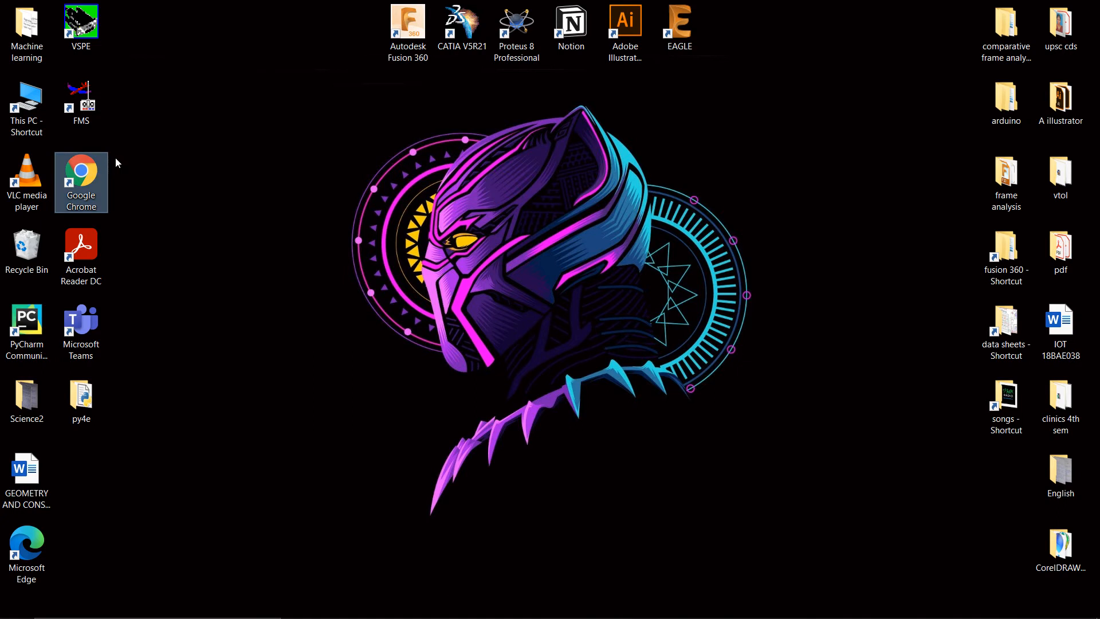
{"action": "double_click", "coordinate": [80, 177]}
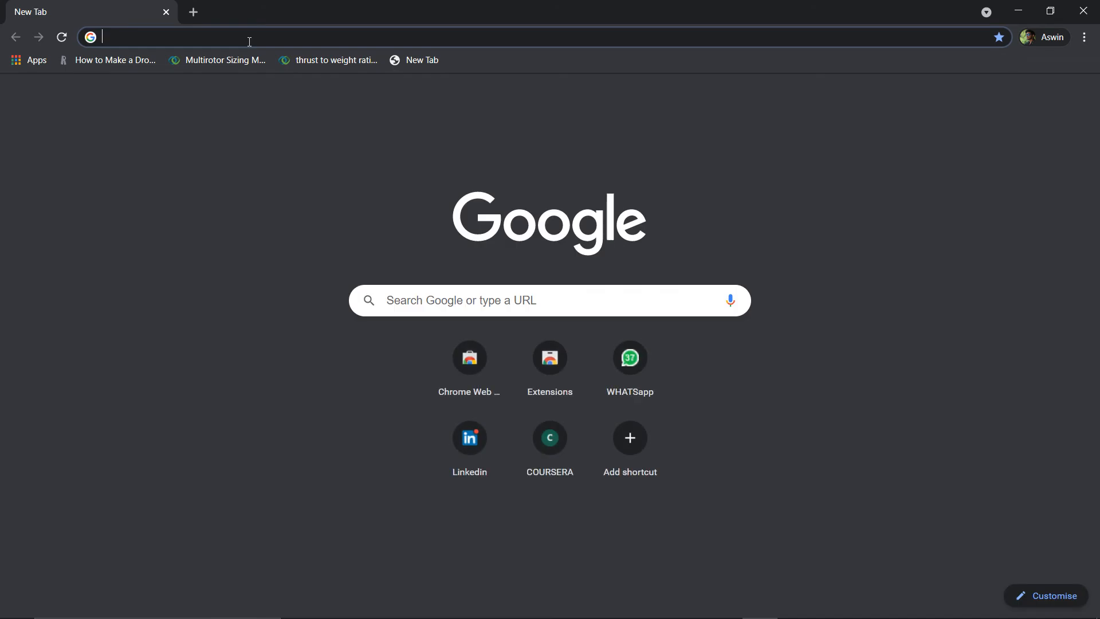
{"action": "type", "text": "airfoil tools"}
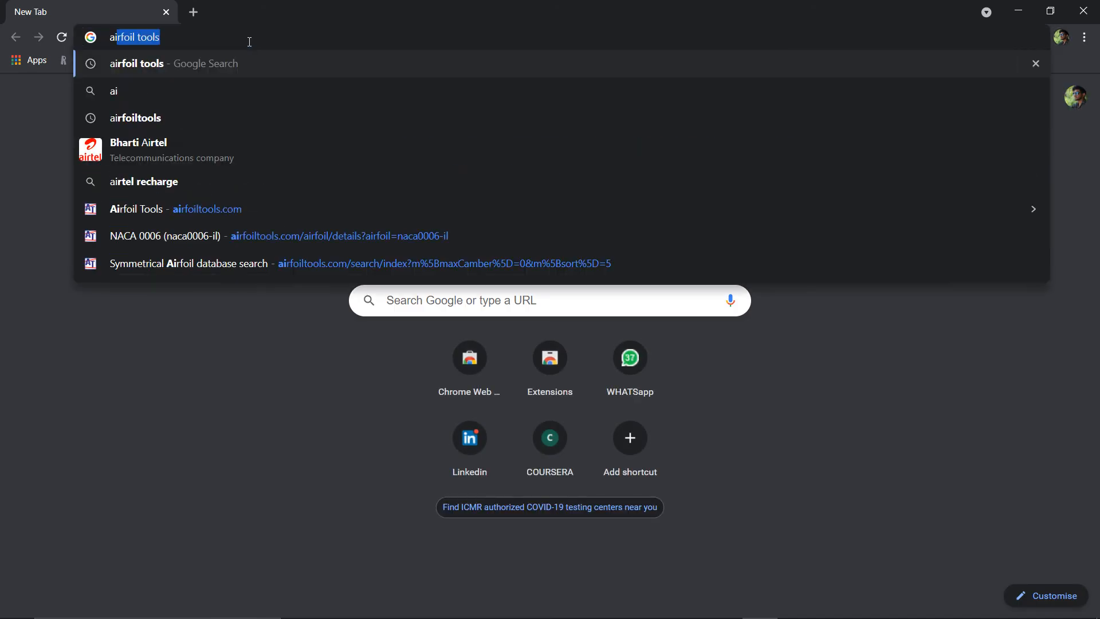
{"action": "type", "text": "airfi"}
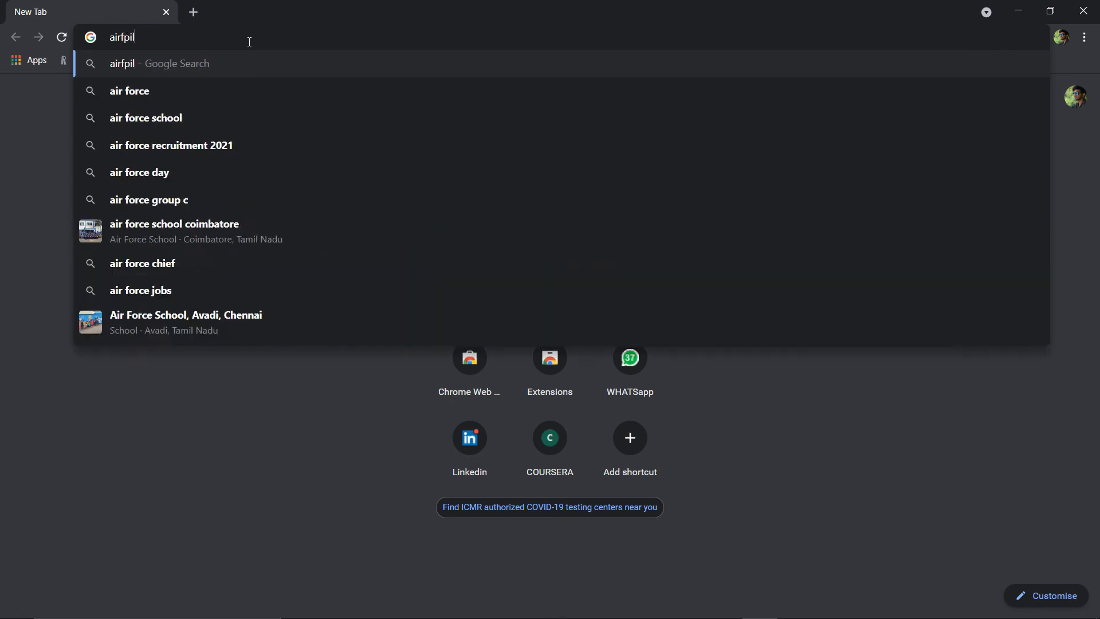
{"action": "type", "text": "s"}
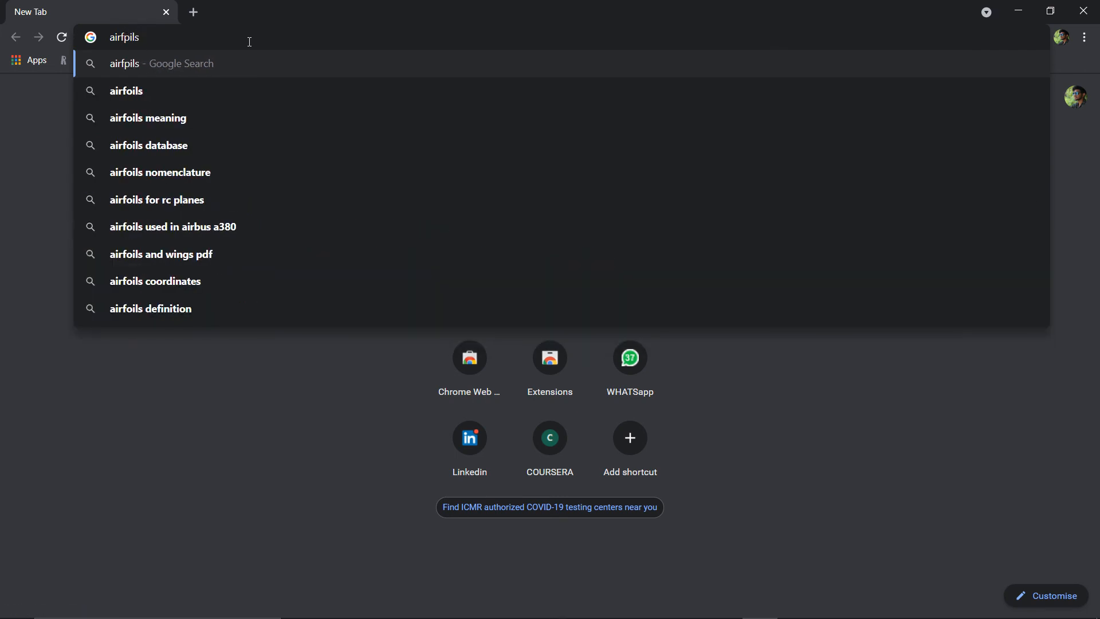
{"action": "type", "text": "tools"}
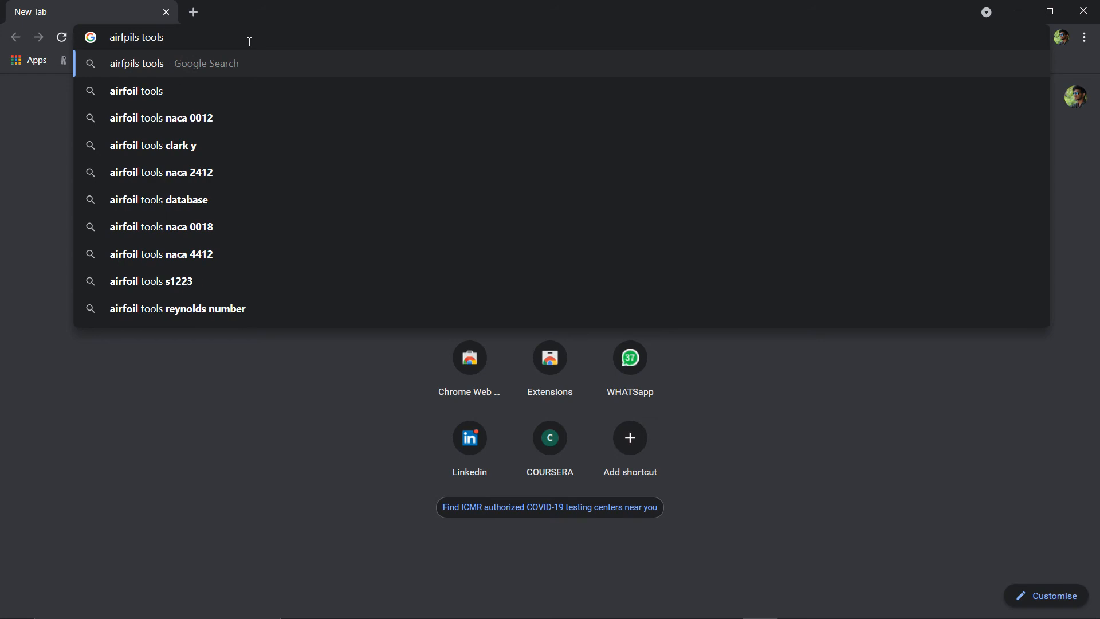
{"action": "key", "text": "Enter"}
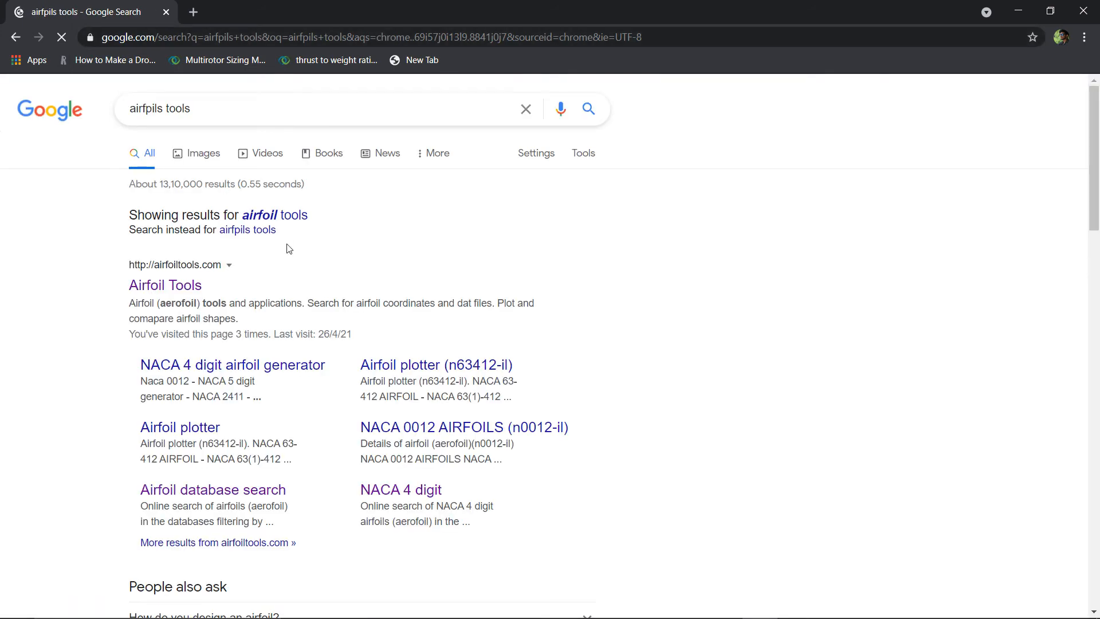
{"action": "left_click", "coordinate": [165, 285]}
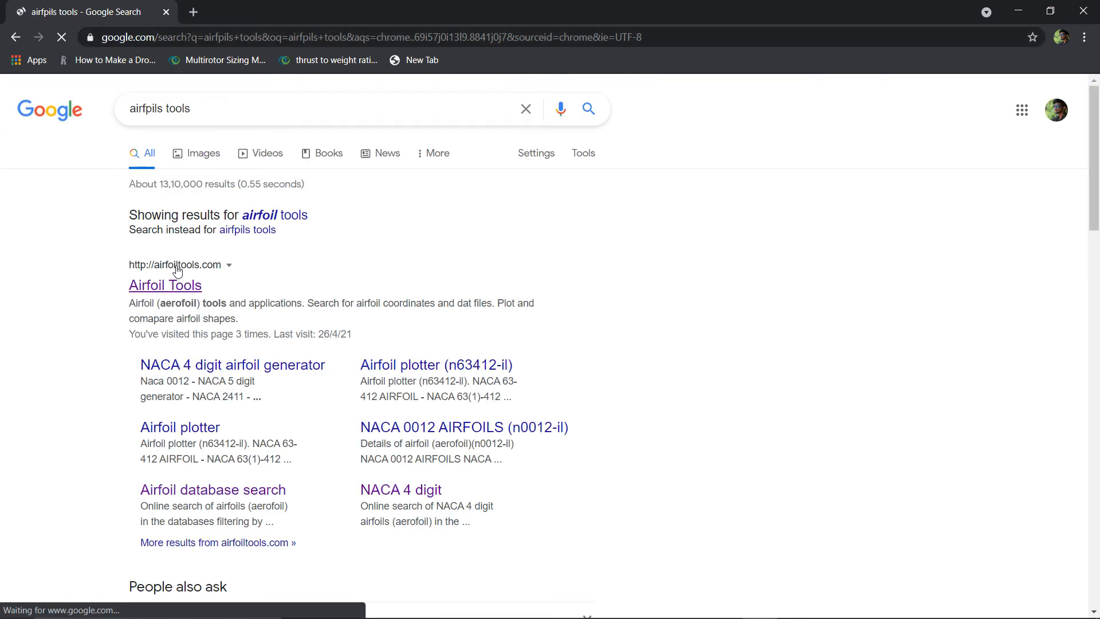
- Go to the Airfoil Tools website from the results and look over its home page
{"action": "left_click", "coordinate": [165, 284]}
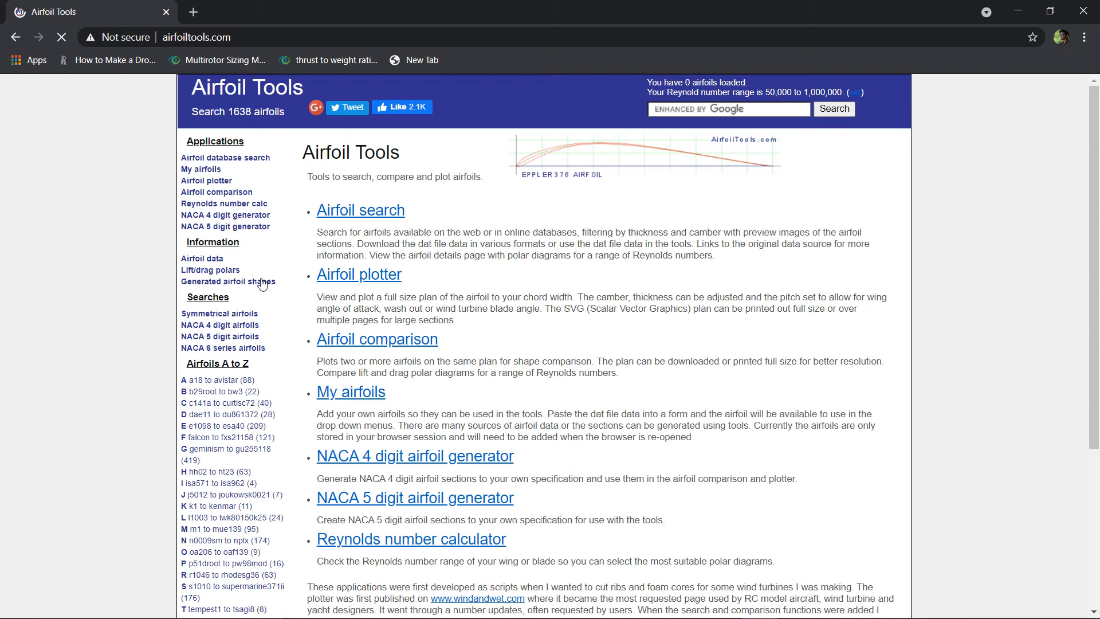
{"action": "scroll", "scroll_direction": "down", "scroll_amount": 3}
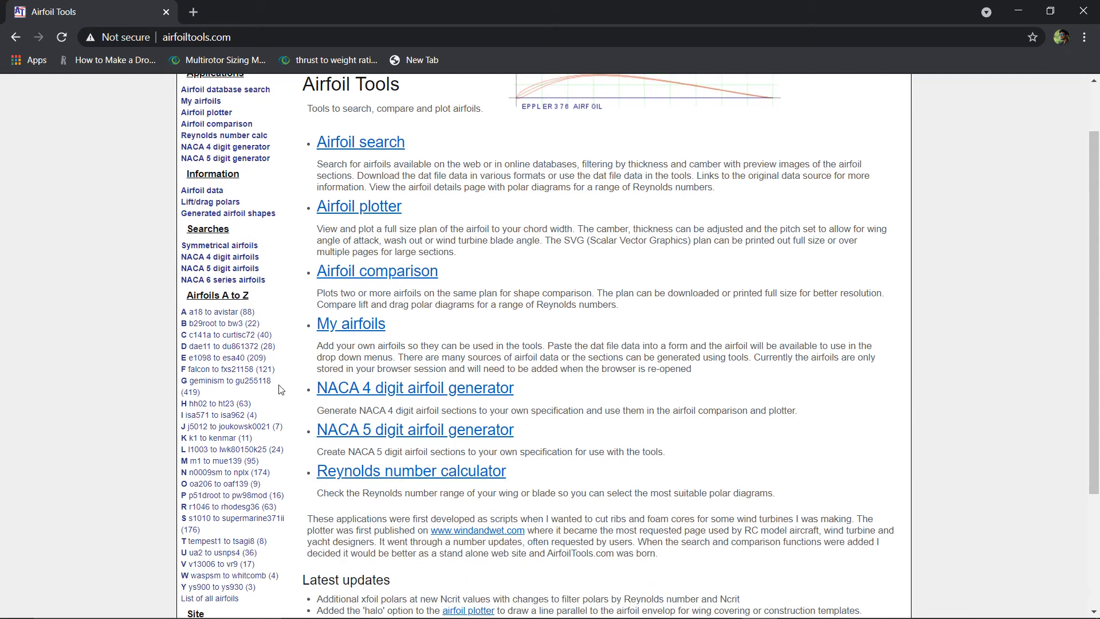
{"action": "scroll", "scroll_direction": "down", "scroll_amount": 3}
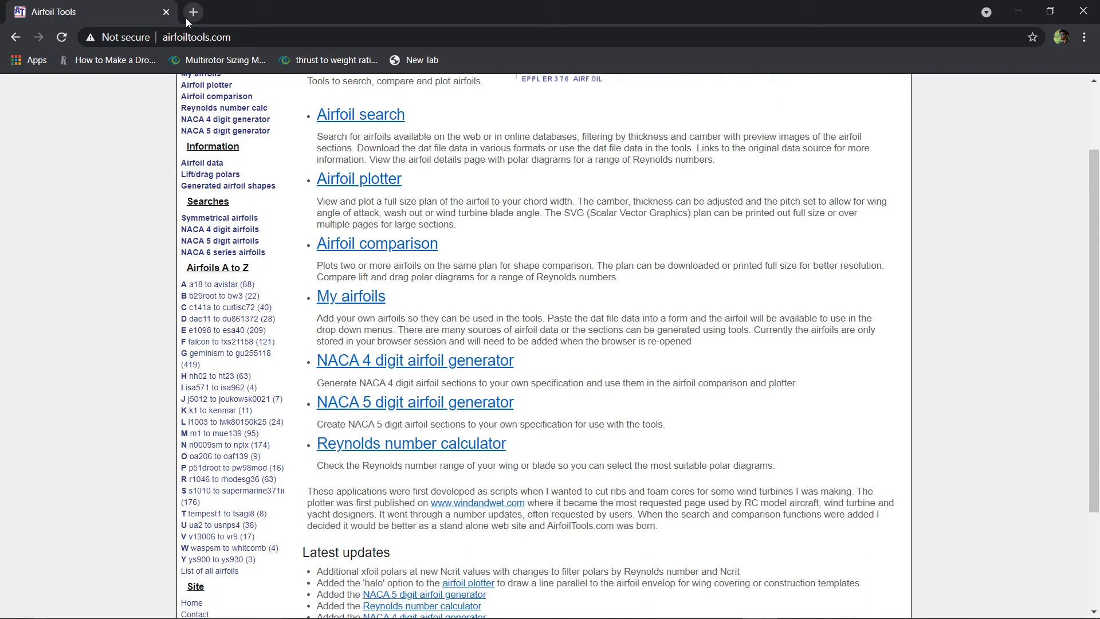
- Search for 'clarky airfoil' in a second tab, then return to the Airfoil Tools home page
{"action": "left_click", "coordinate": [193, 11]}
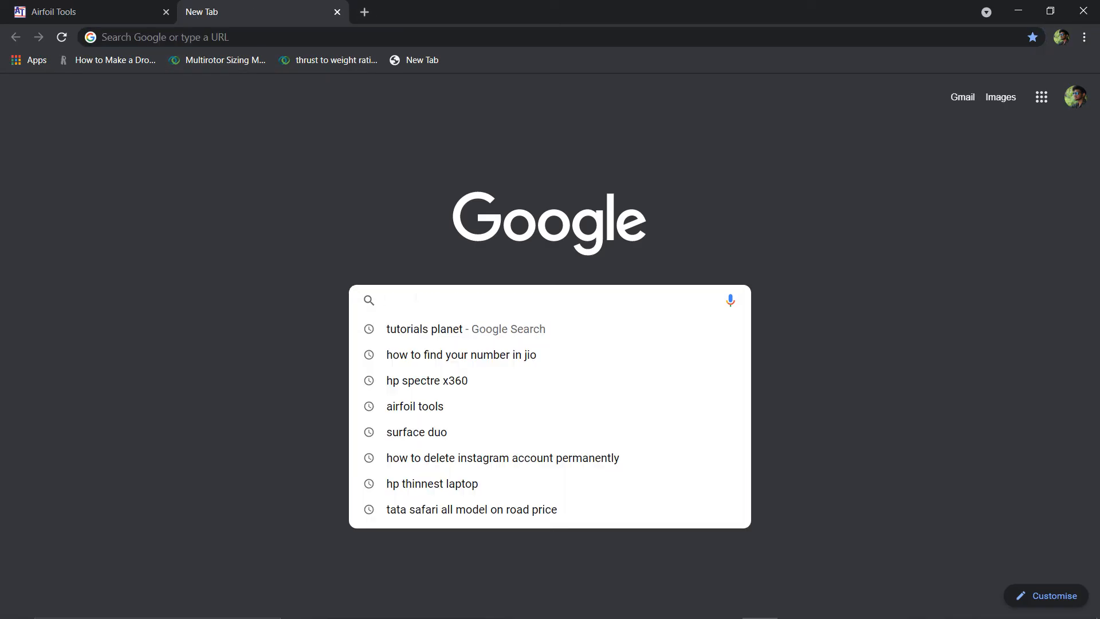
{"action": "type", "text": "clarky"}
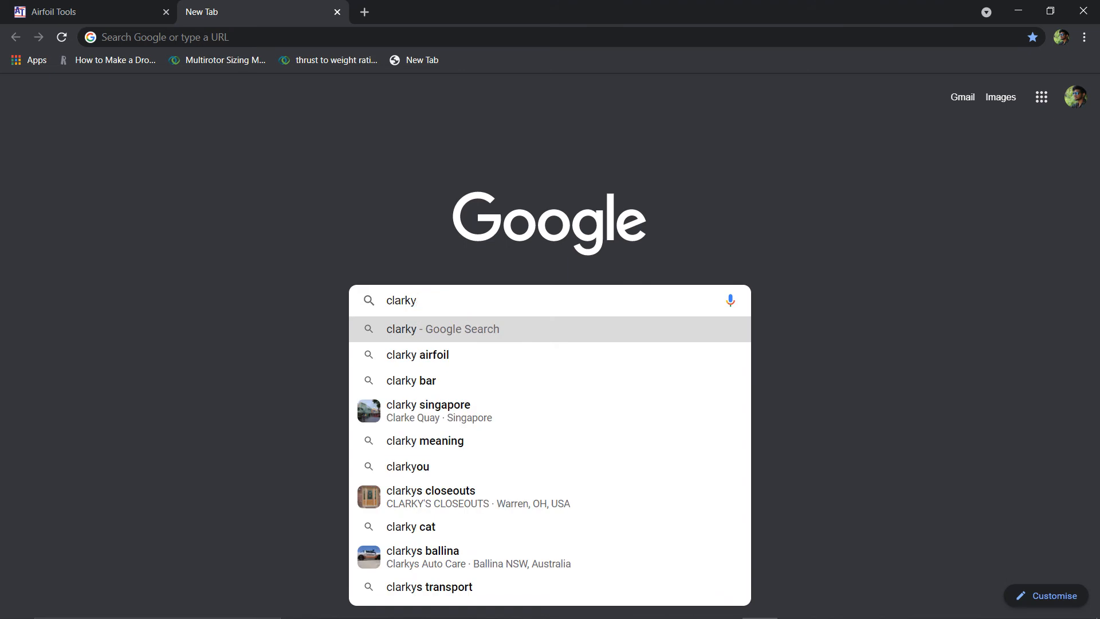
{"action": "left_click", "coordinate": [417, 355]}
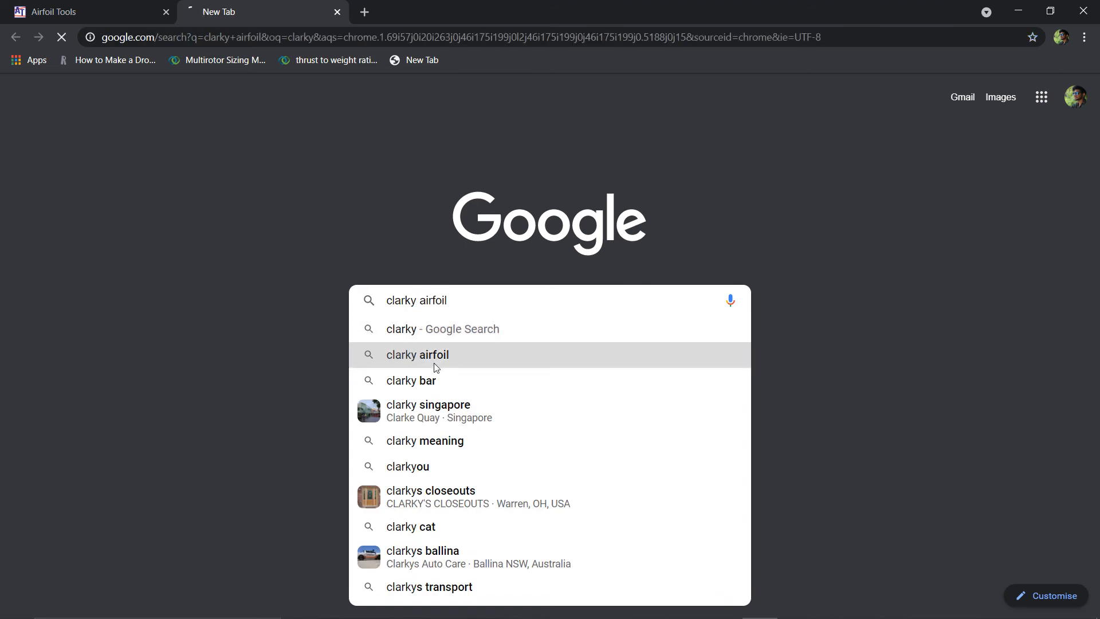
{"action": "left_click", "coordinate": [416, 355]}
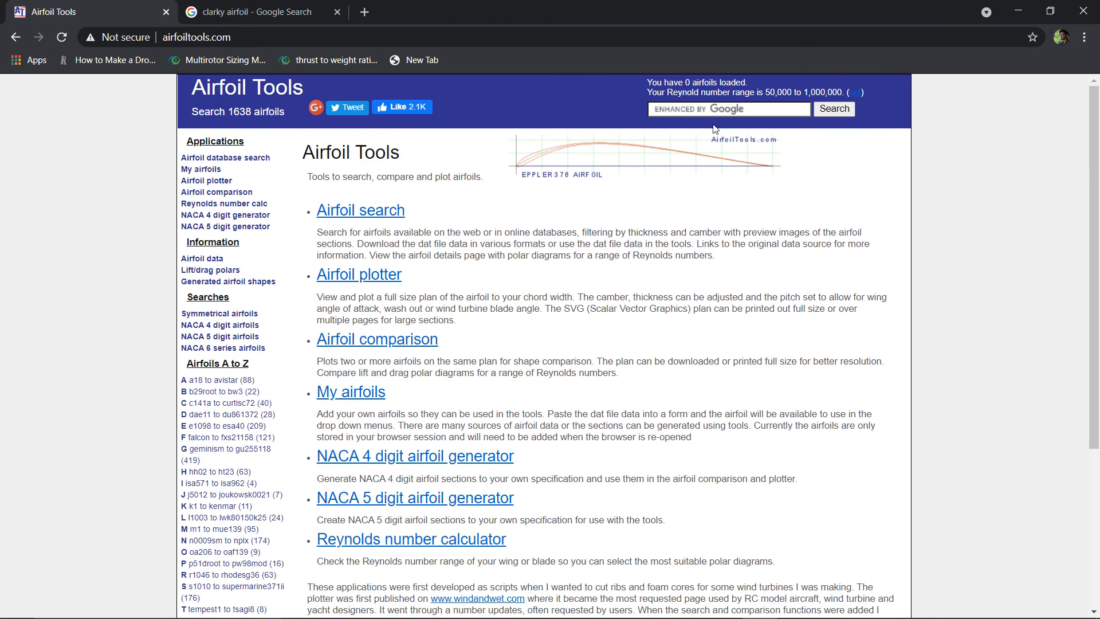
- Search the site for 'clark y' and go to the CLARK Y AIRFOIL (clarky-il) details page
{"action": "left_click", "coordinate": [729, 109]}
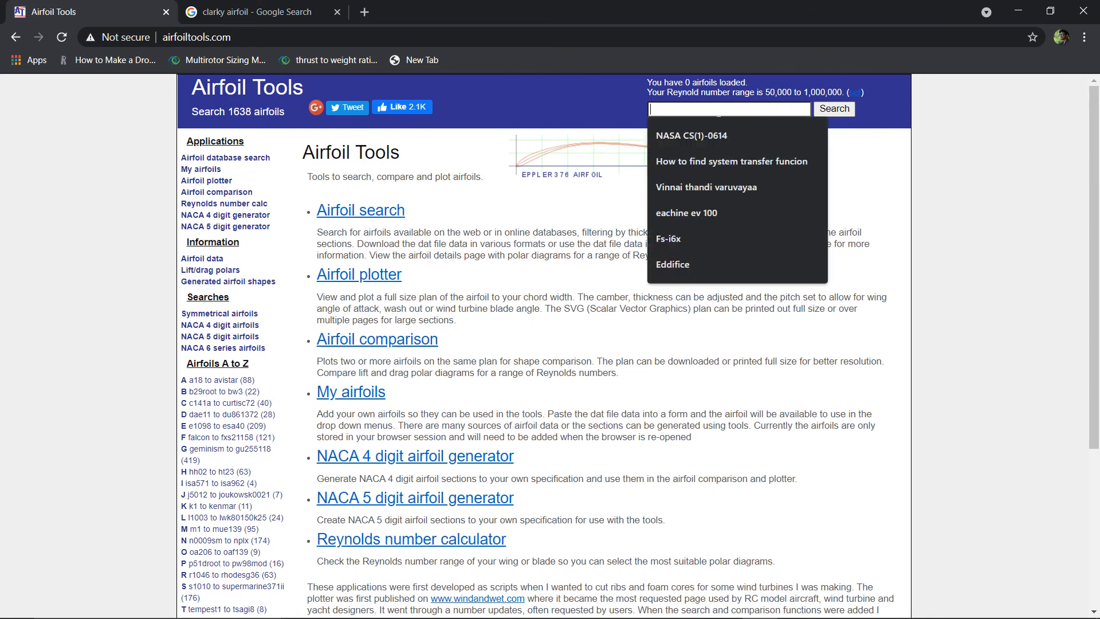
{"action": "type", "text": "c"}
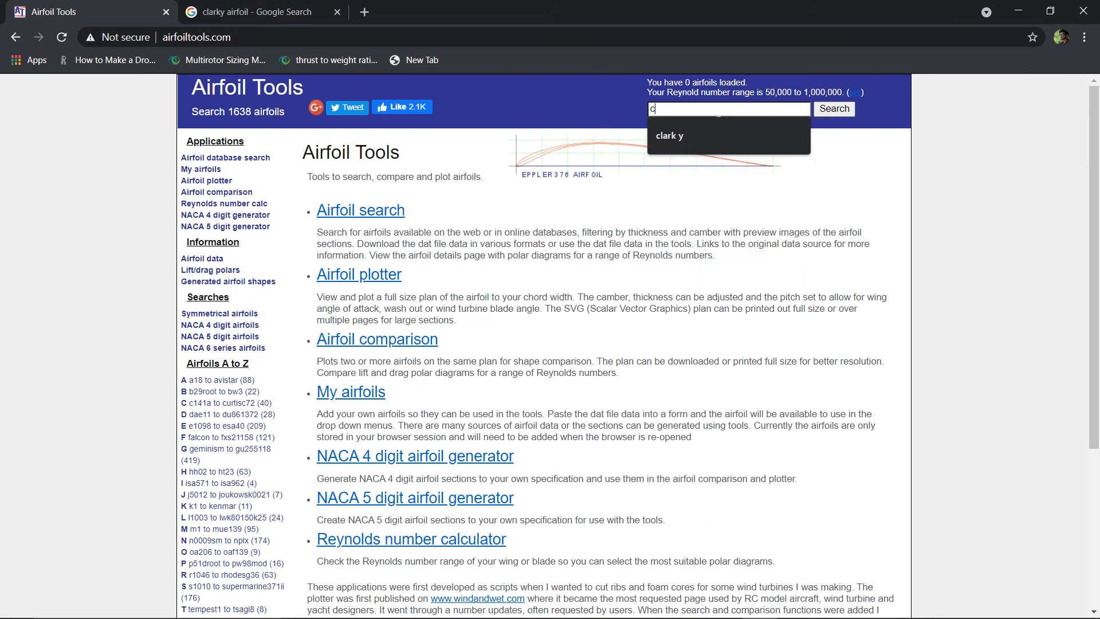
{"action": "type", "text": "lark"}
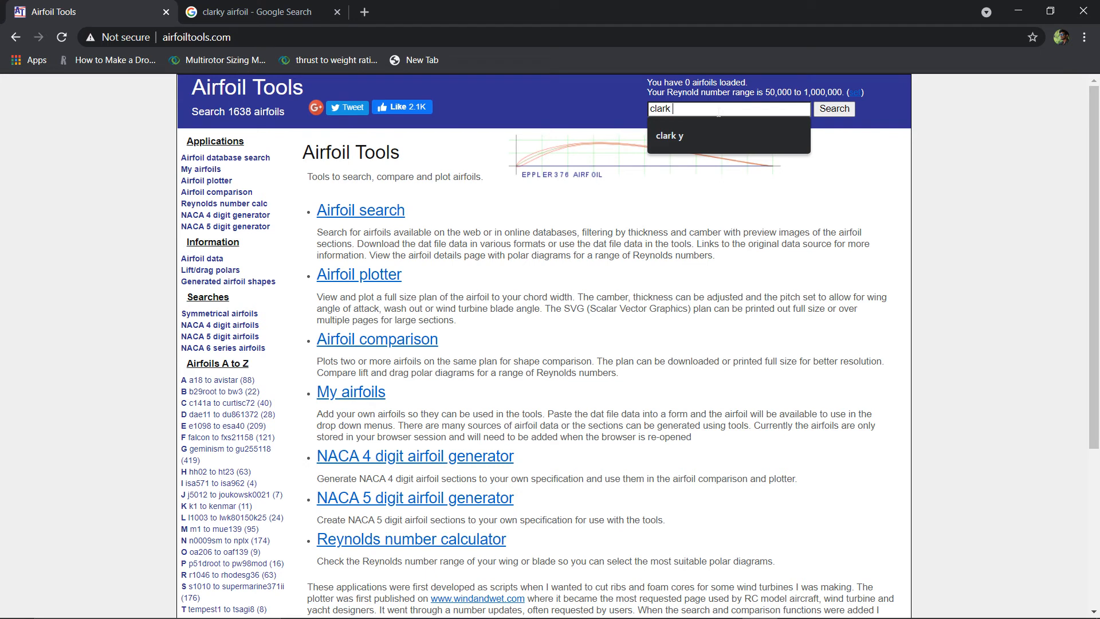
{"action": "left_click", "coordinate": [834, 109]}
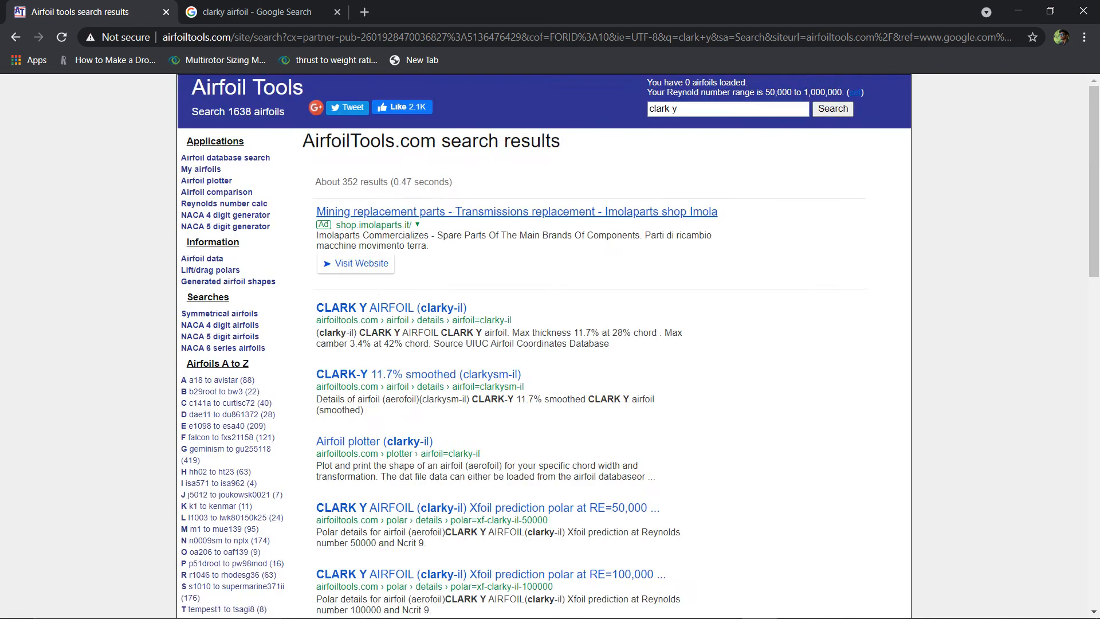
{"action": "scroll", "scroll_direction": "down", "scroll_amount": 3}
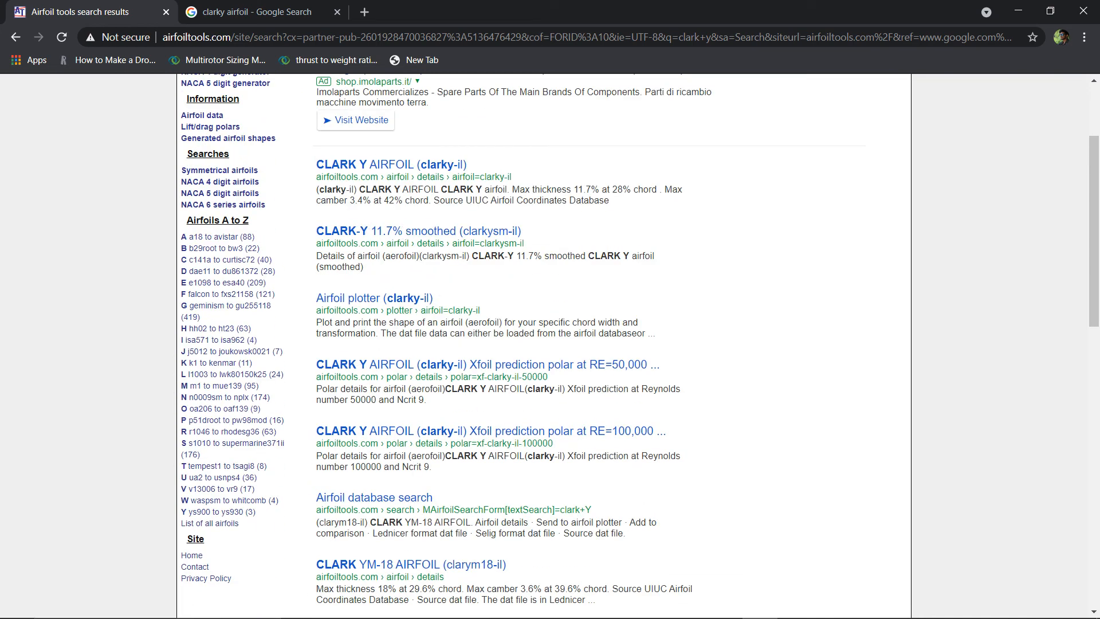
{"action": "mouse_move", "coordinate": [401, 170]}
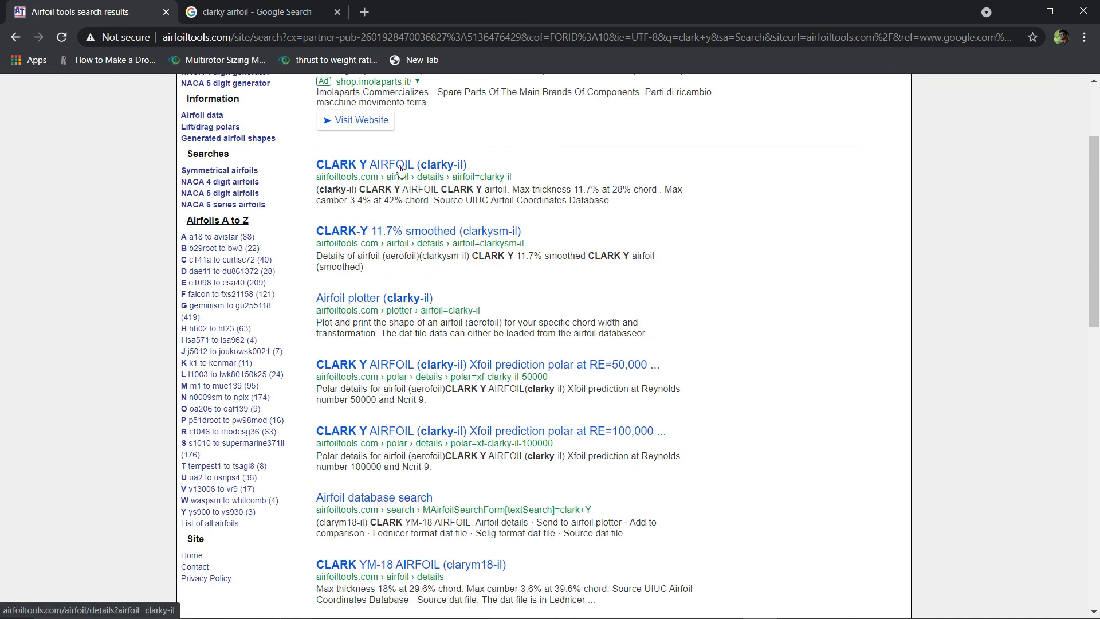
{"action": "left_click", "coordinate": [392, 165]}
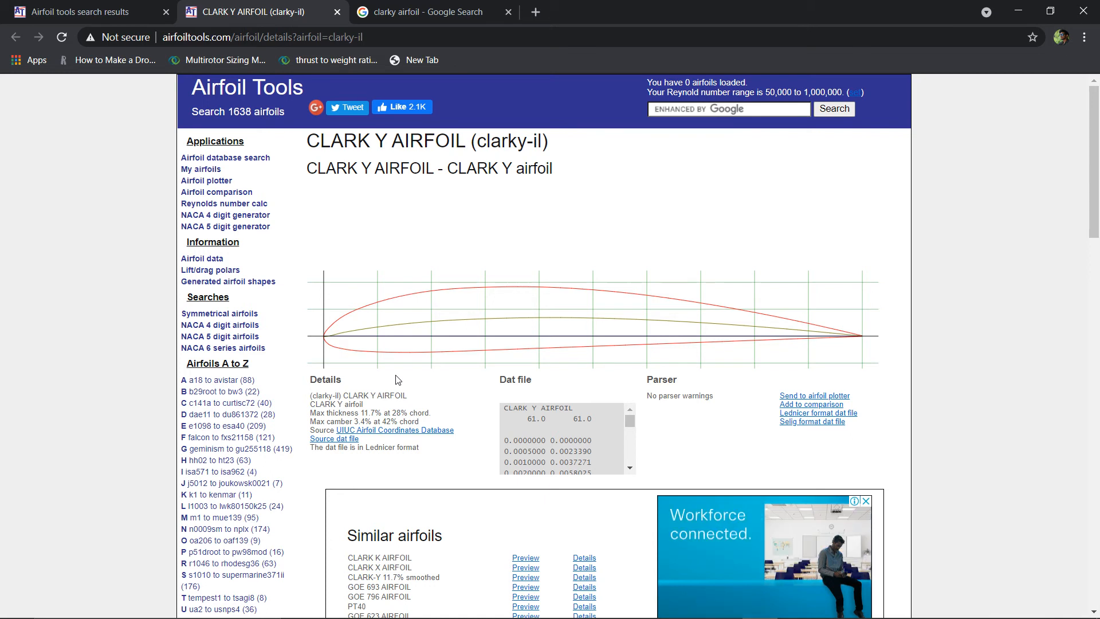
{"action": "mouse_move", "coordinate": [292, 378]}
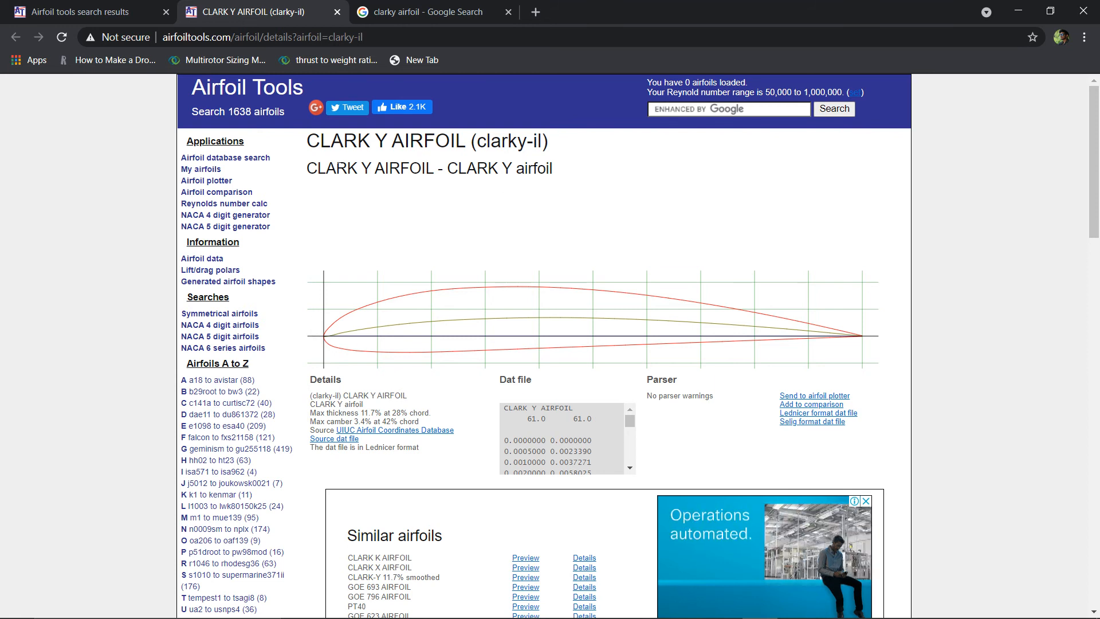
- Select all of the Clark Y coordinate text in the Dat file box for copying
{"action": "scroll", "scroll_direction": "down", "scroll_amount": 3}
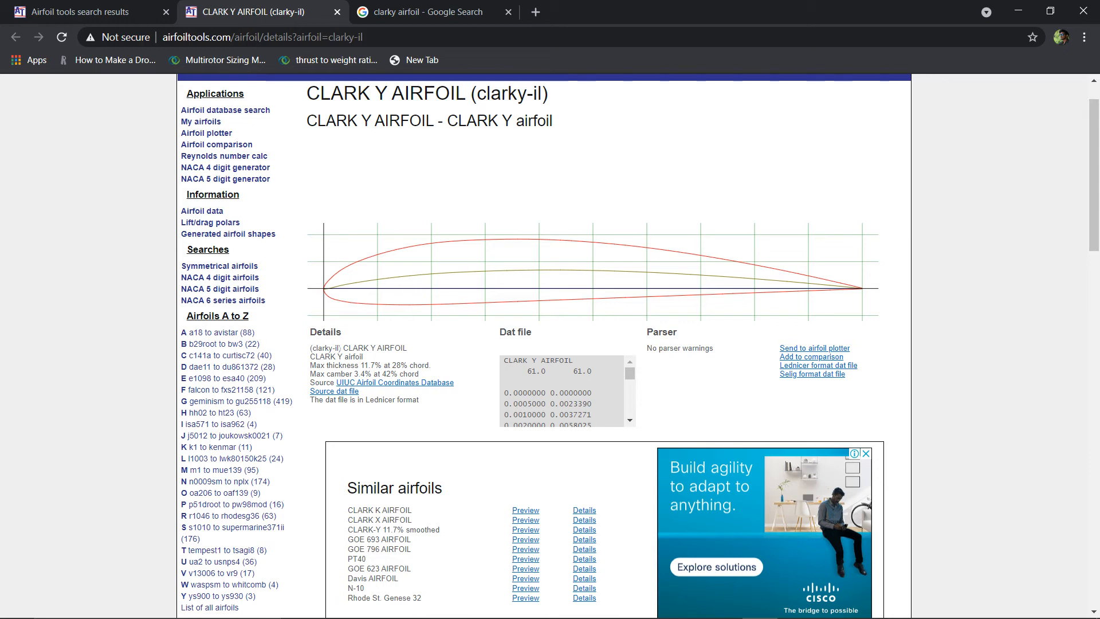
{"action": "scroll", "scroll_direction": "down", "scroll_amount": 3}
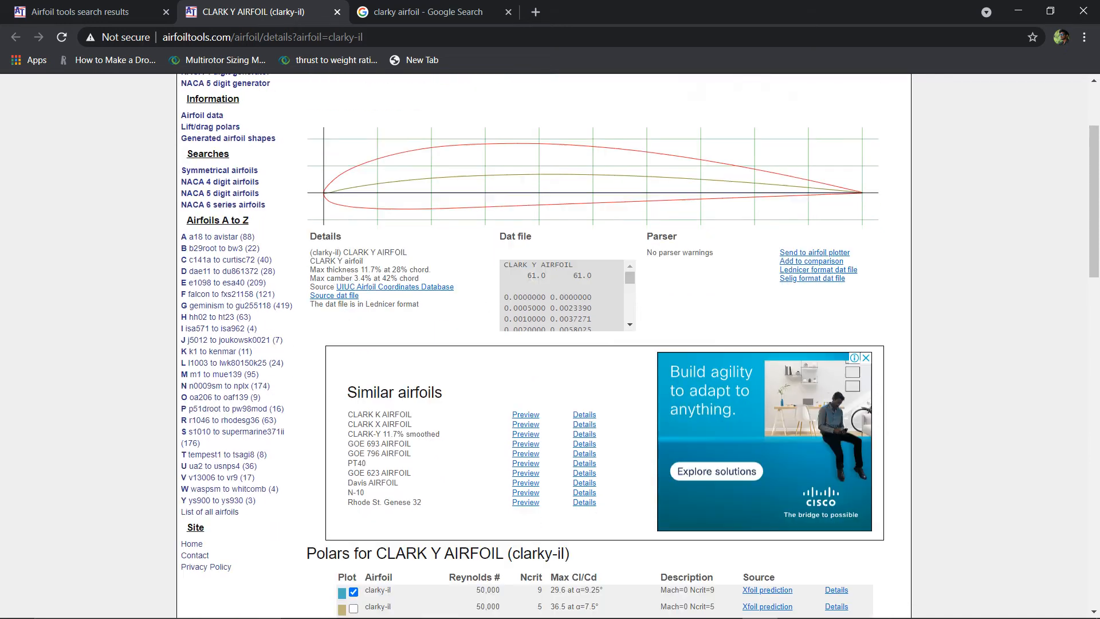
{"action": "scroll", "scroll_direction": "down", "scroll_amount": 3}
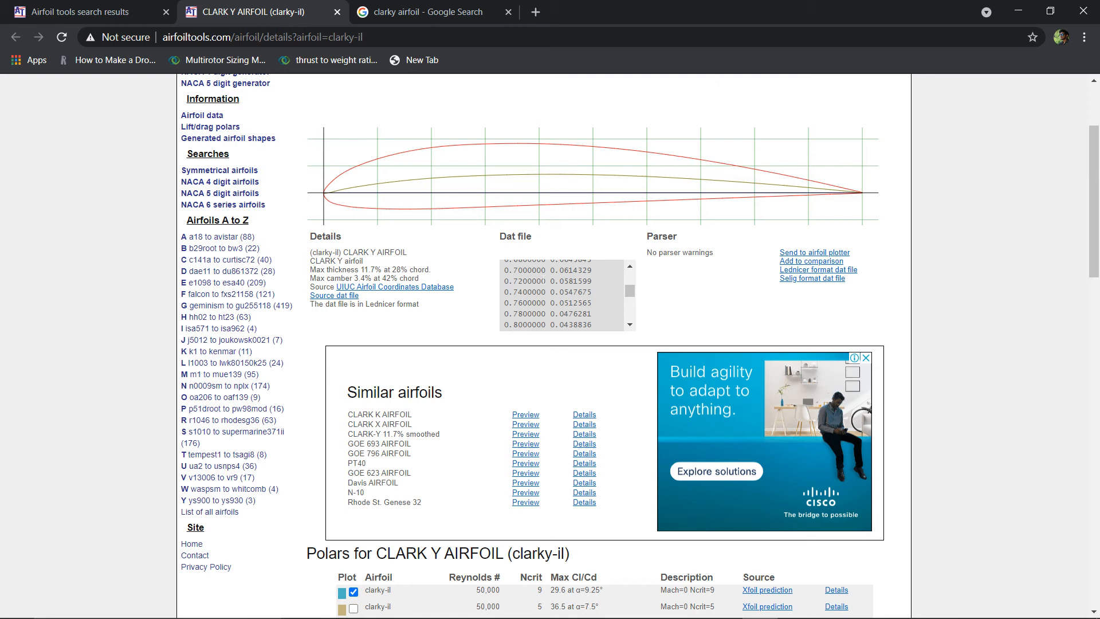
{"action": "scroll", "scroll_direction": "down", "scroll_amount": 3}
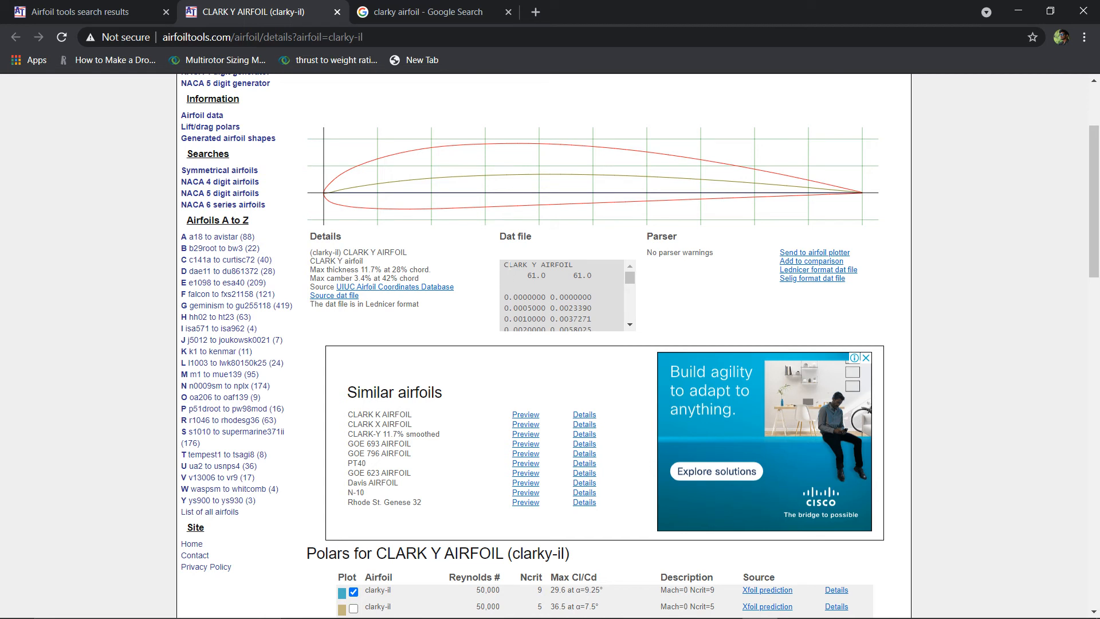
{"action": "mouse_move", "coordinate": [515, 273]}
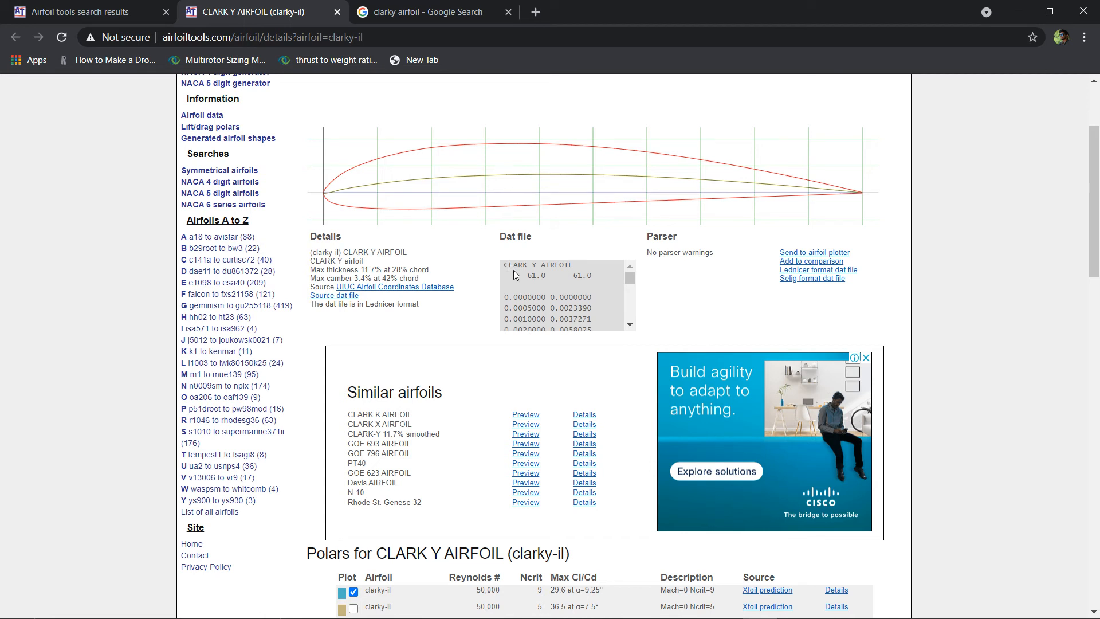
{"action": "double_click", "coordinate": [515, 265]}
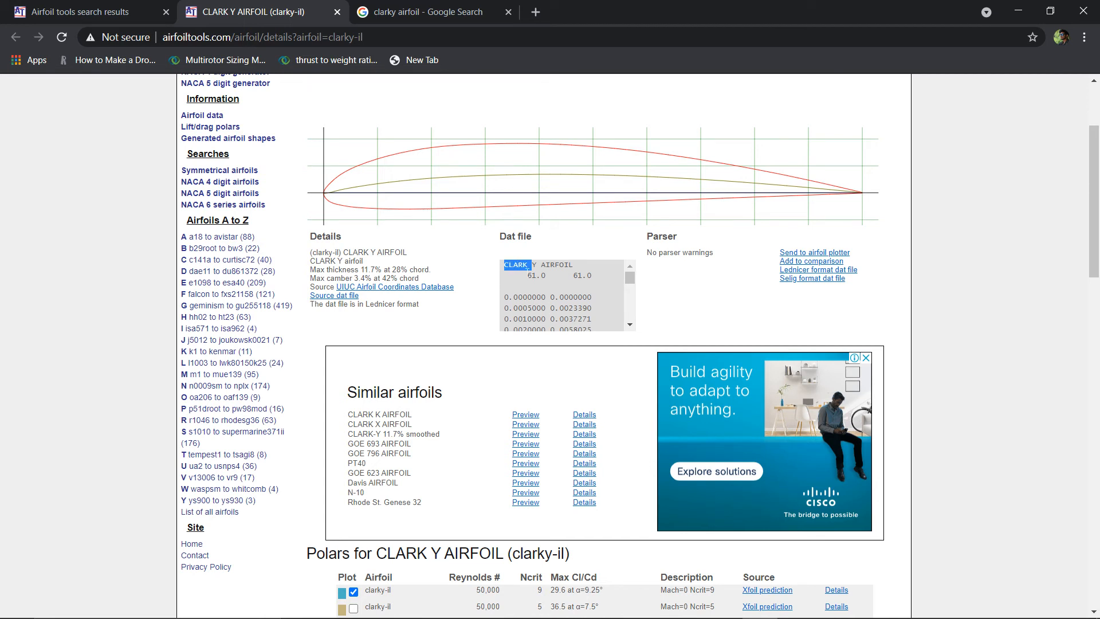
{"action": "key", "text": "ctrl+a"}
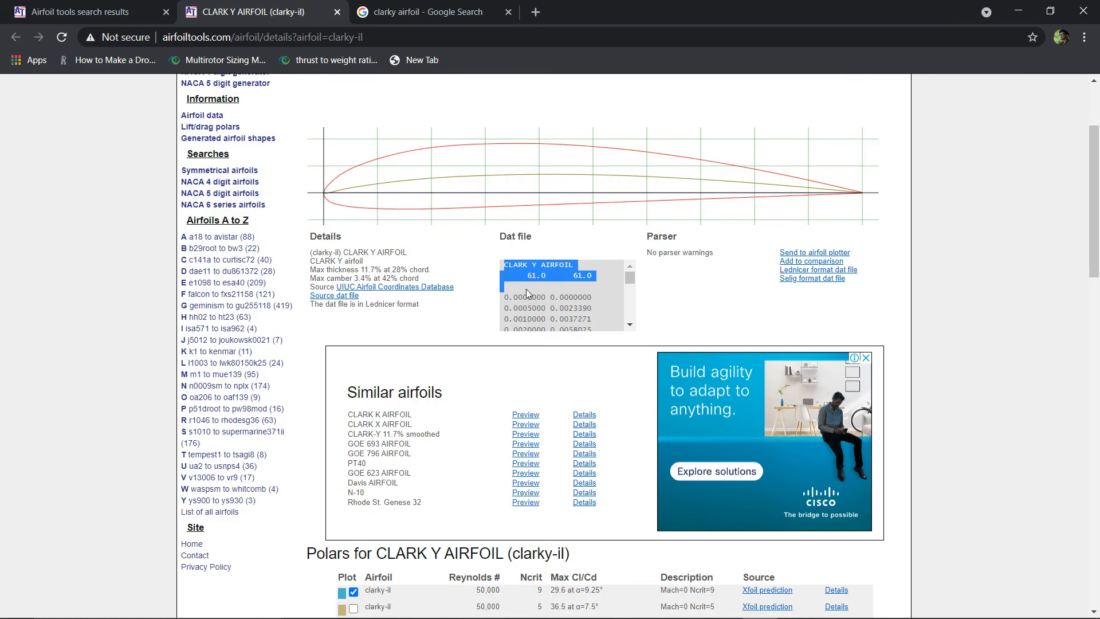
{"action": "scroll", "scroll_direction": "down", "scroll_amount": 3}
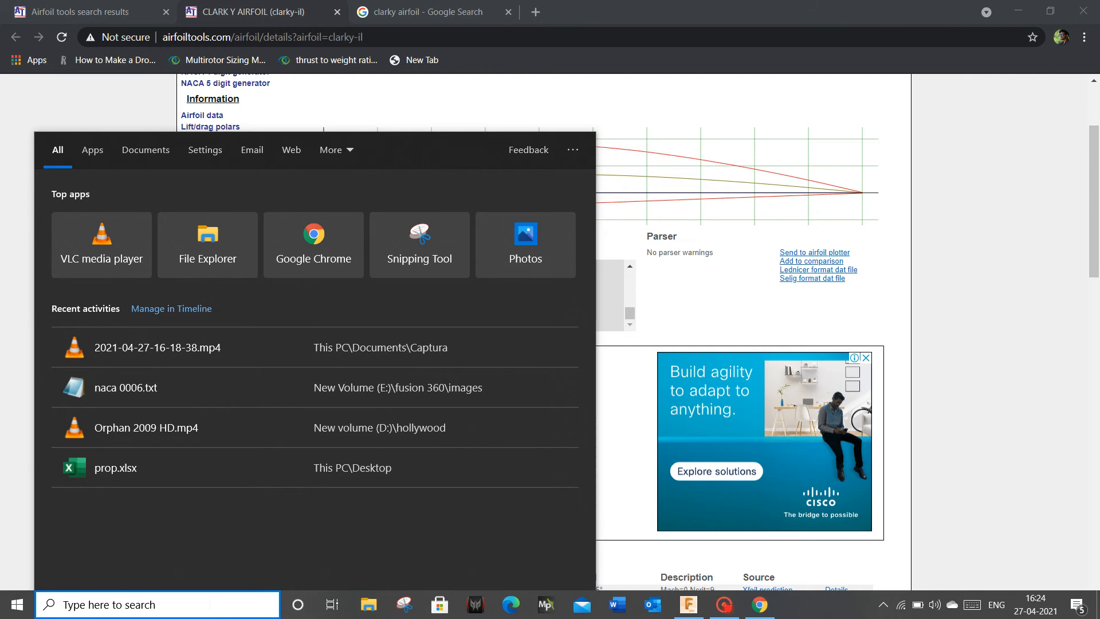
- Launch Notepad from the Windows Start search to get a blank document
{"action": "type", "text": "notepad"}
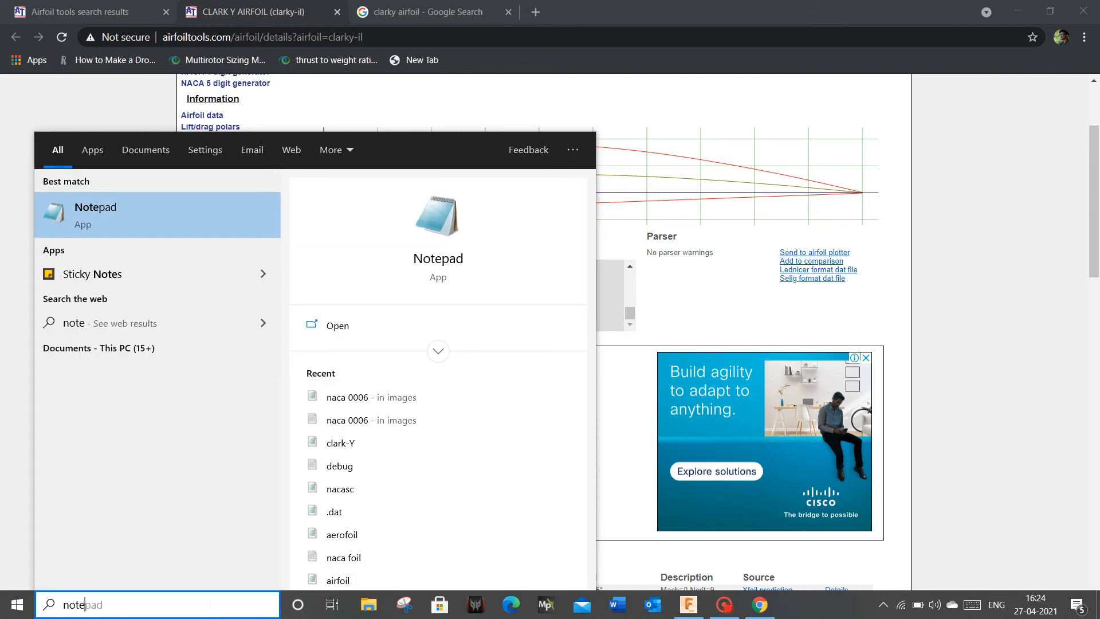
{"action": "mouse_move", "coordinate": [227, 243]}
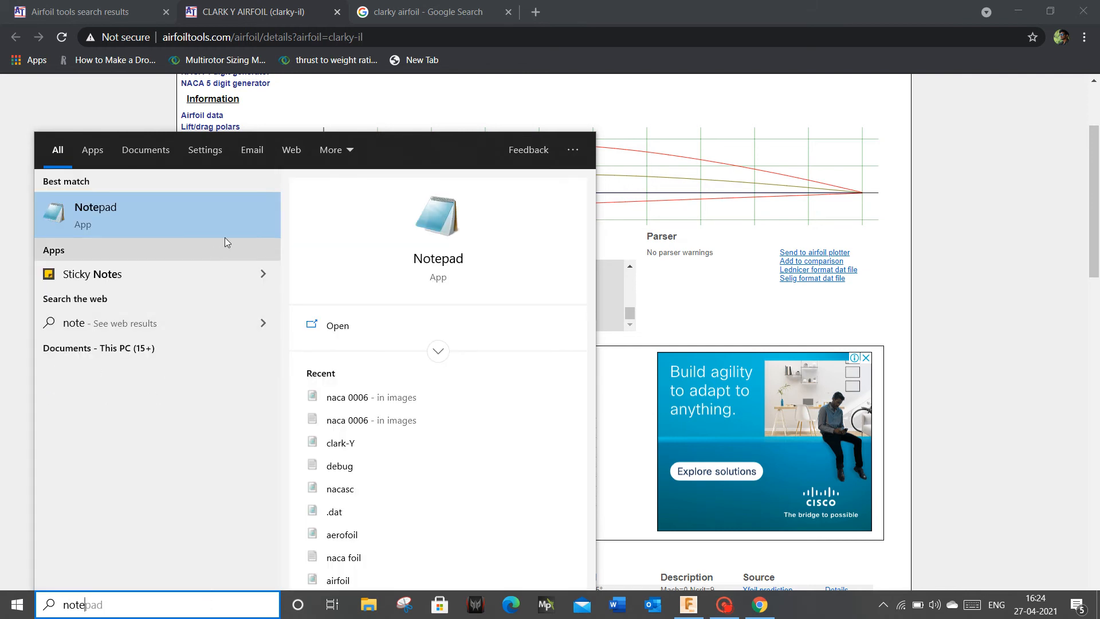
{"action": "left_click", "coordinate": [95, 216]}
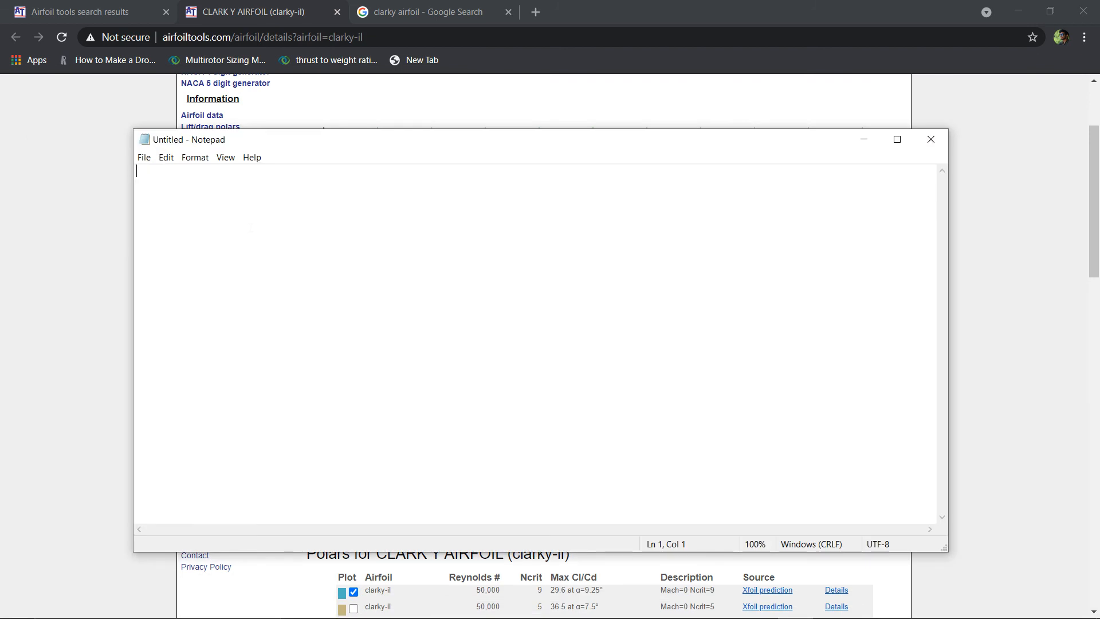
- Paste the Clark Y coordinates into Notepad and go to the File menu to save
{"action": "key", "text": "ctrl+v"}
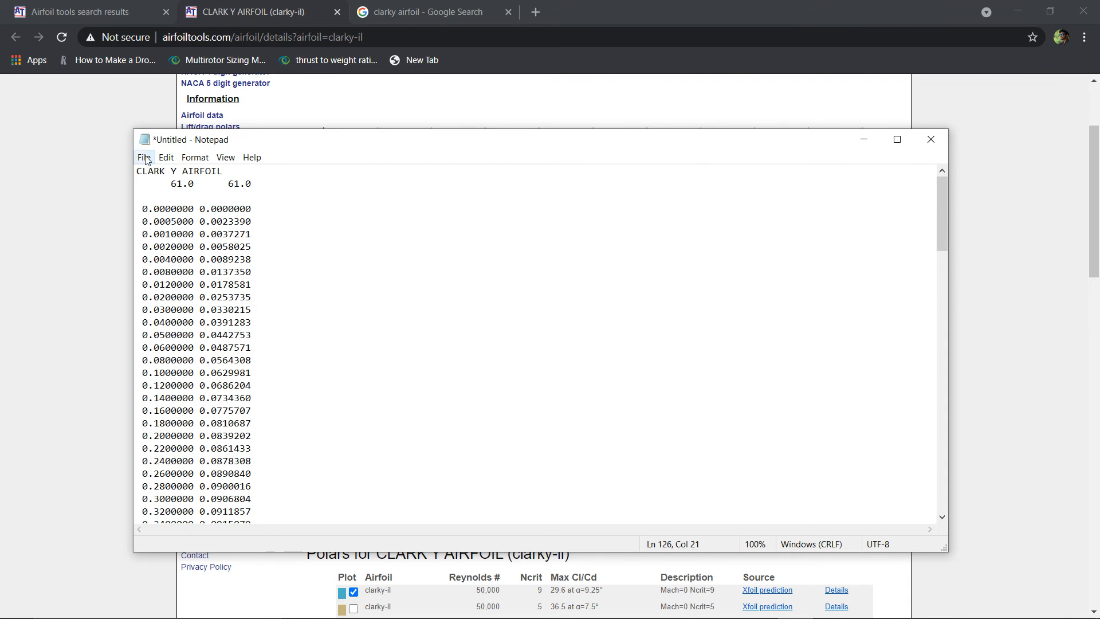
{"action": "left_click", "coordinate": [143, 157]}
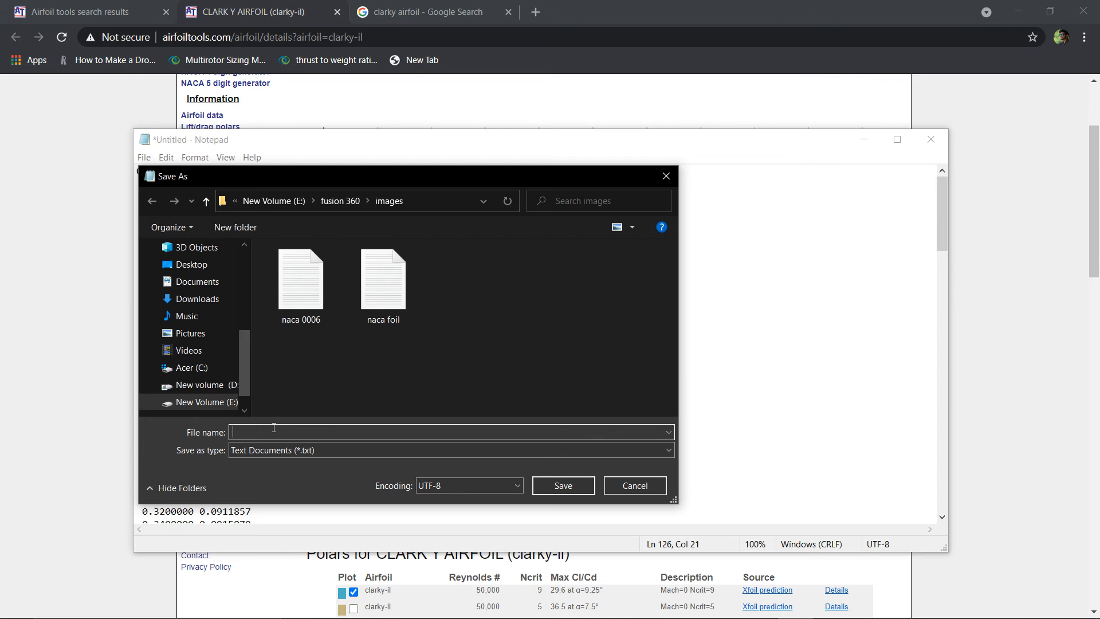
- Save the coordinate document as flatb.dat in the fusion 360 images folder
{"action": "type", "text": "f"}
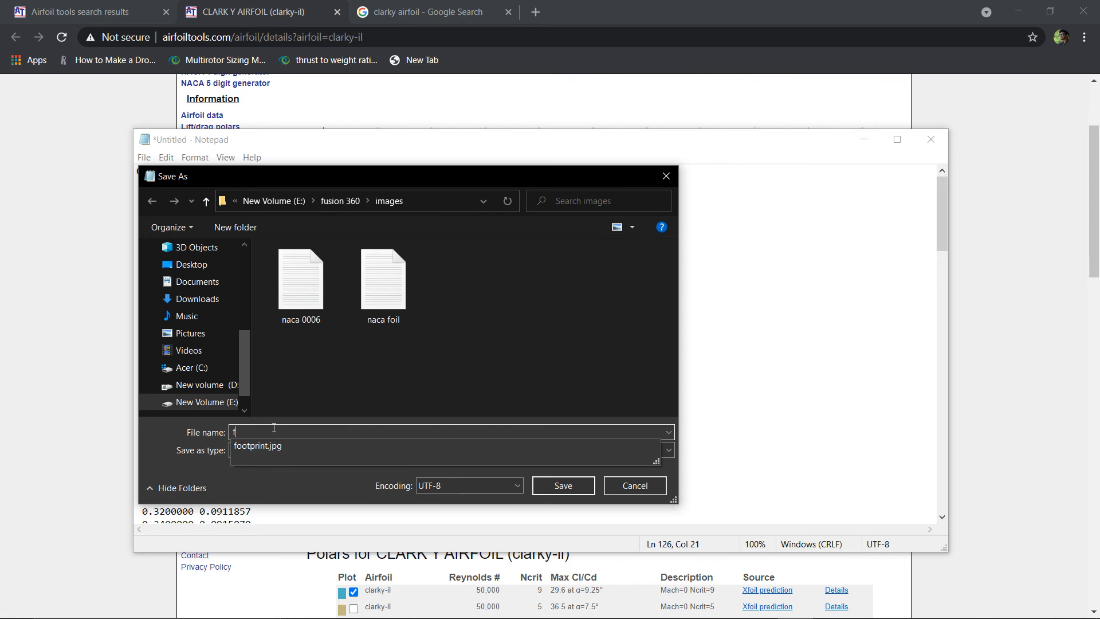
{"action": "type", "text": "latb"}
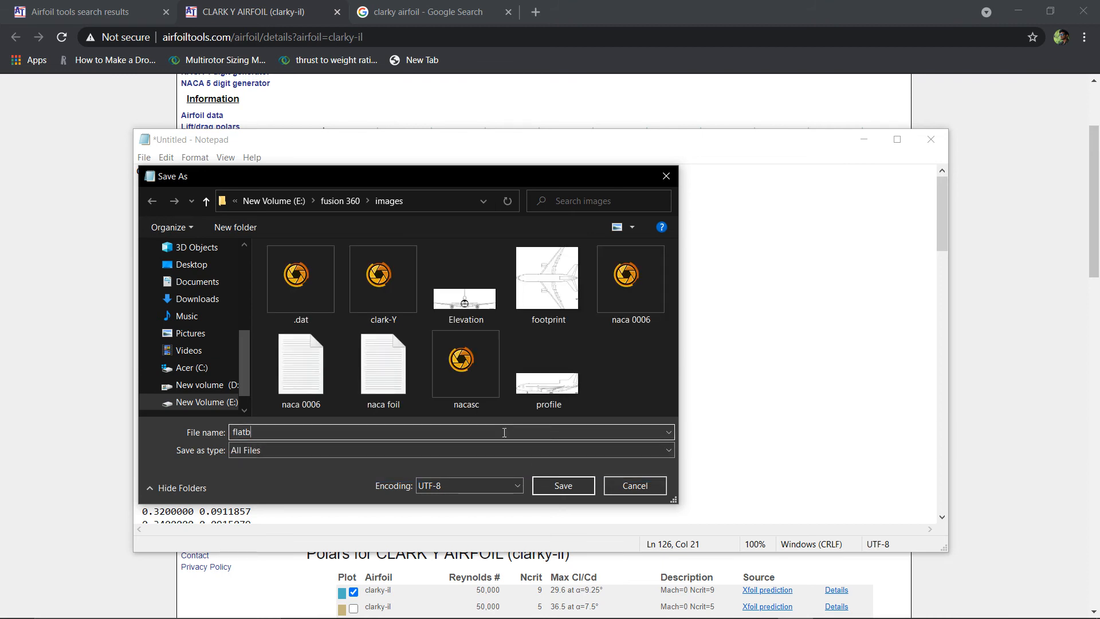
{"action": "type", "text": "."}
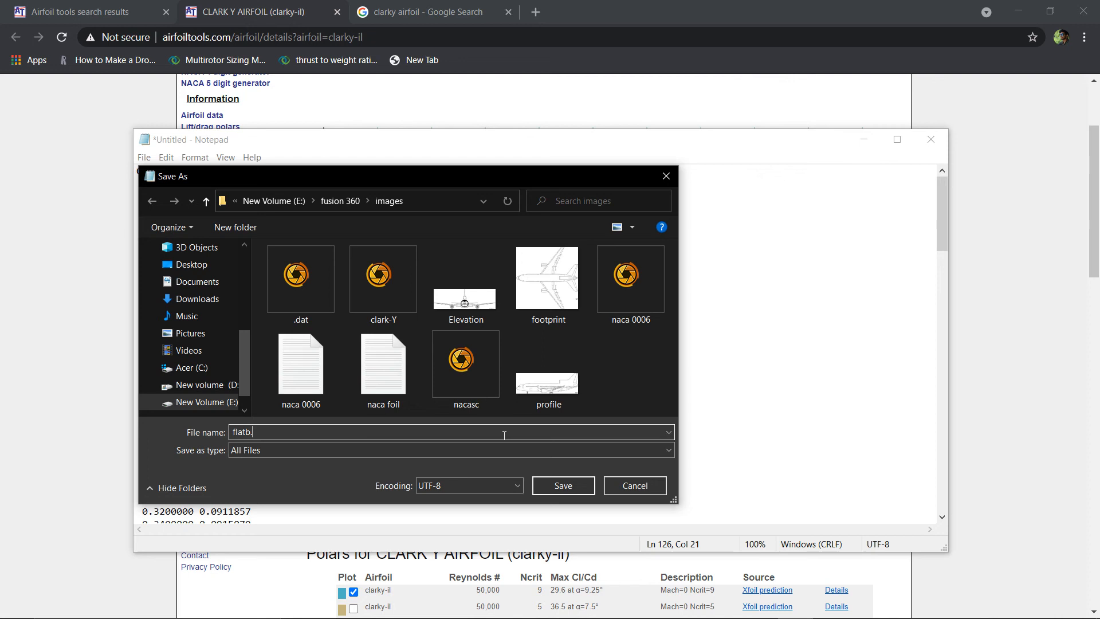
{"action": "type", "text": "dat"}
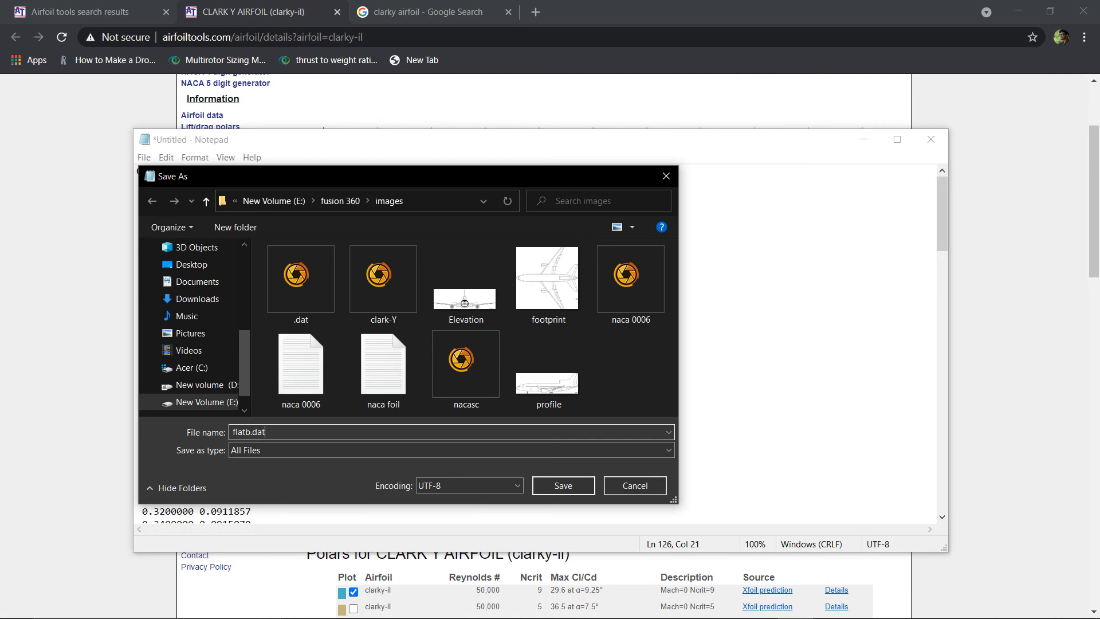
{"action": "mouse_move", "coordinate": [581, 474]}
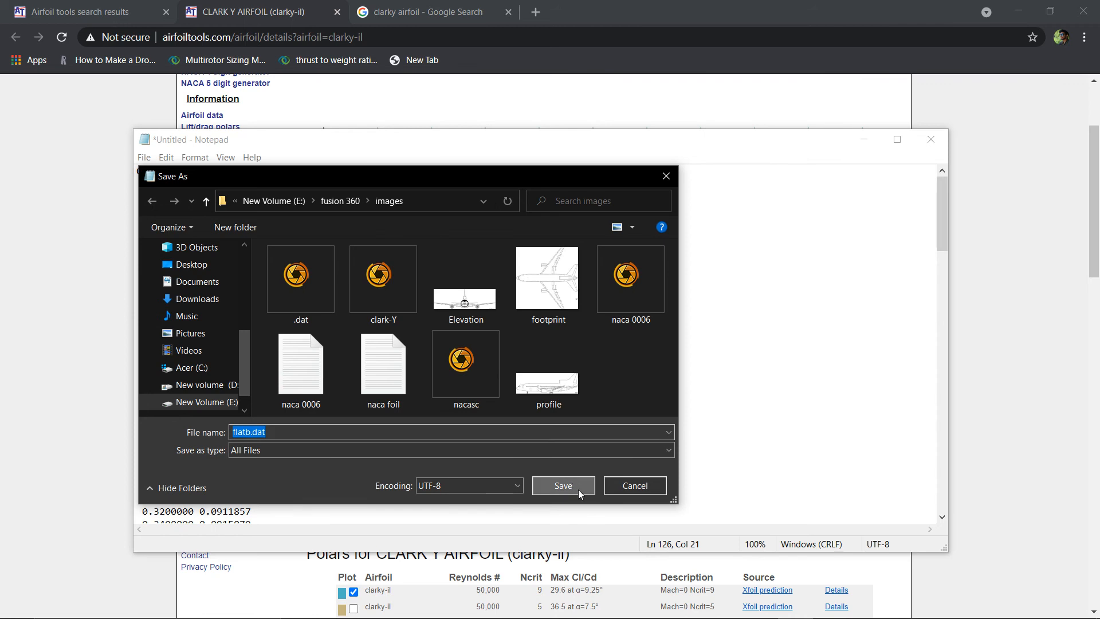
{"action": "left_click", "coordinate": [563, 486]}
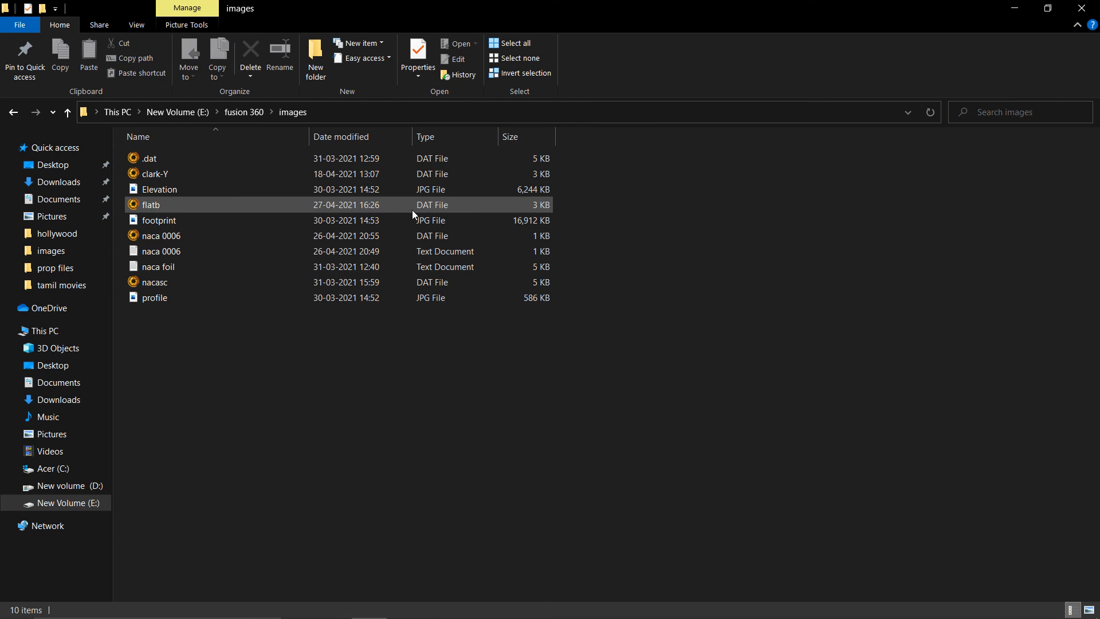
{"action": "mouse_move", "coordinate": [433, 213]}
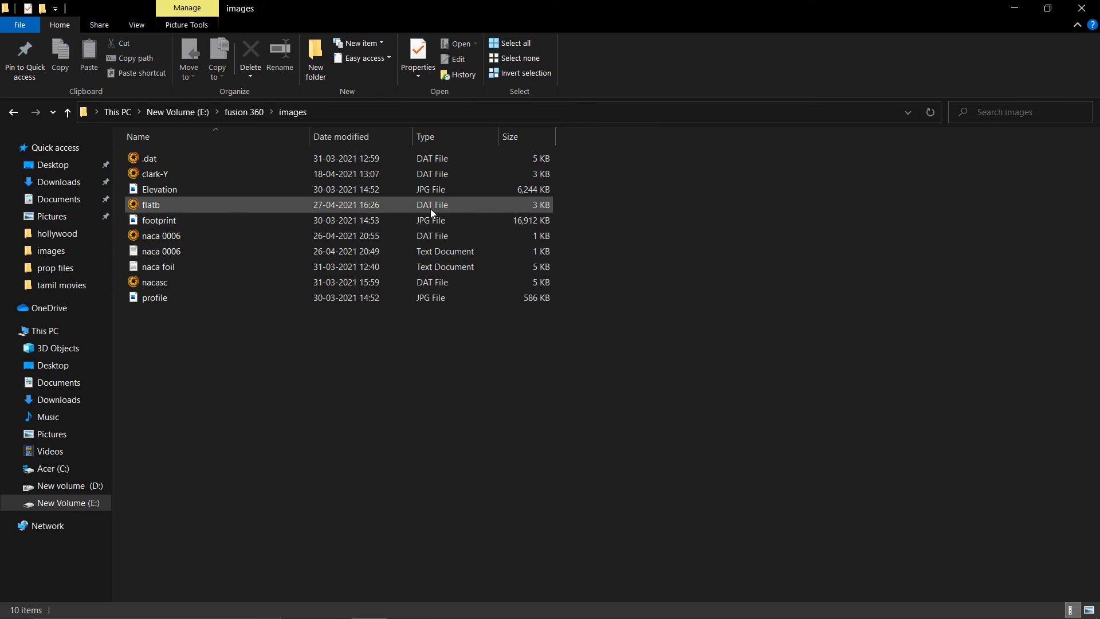
- Check in File Explorer that flatb is listed as a 3 KB DAT file in the images folder
{"action": "left_click", "coordinate": [506, 414]}
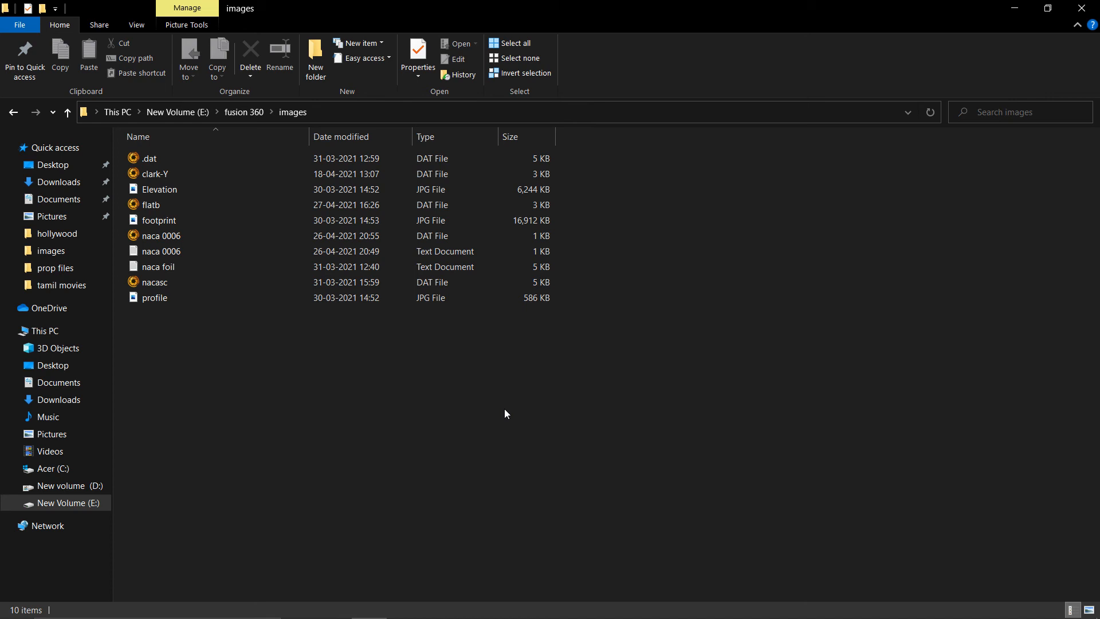
{"action": "mouse_move", "coordinate": [520, 422]}
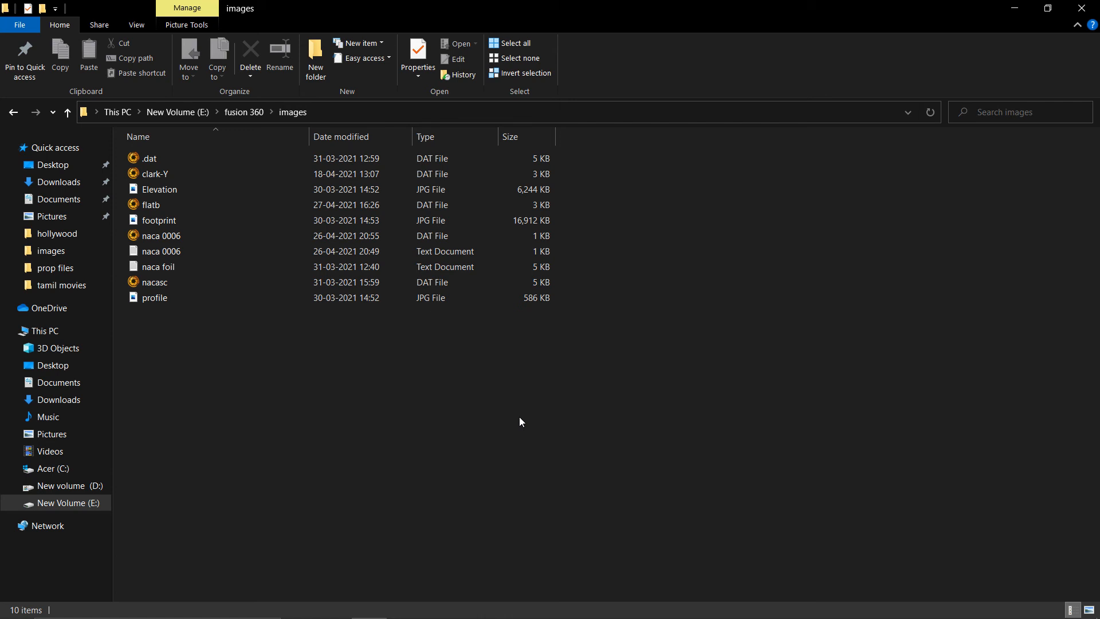
{"action": "mouse_move", "coordinate": [781, 155]}
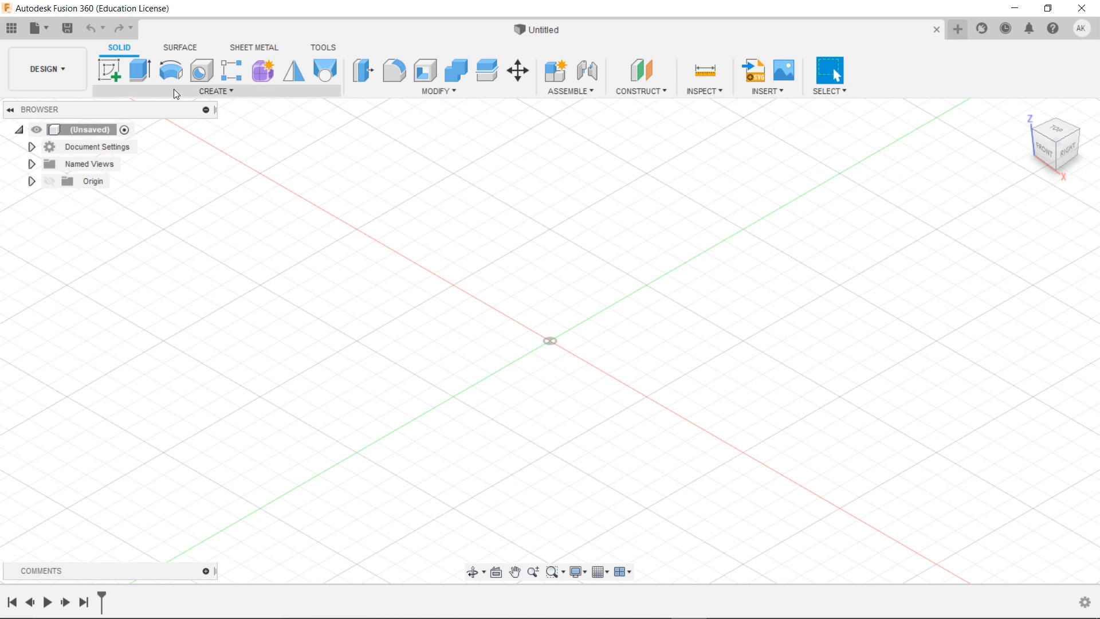
{"action": "left_click", "coordinate": [323, 47]}
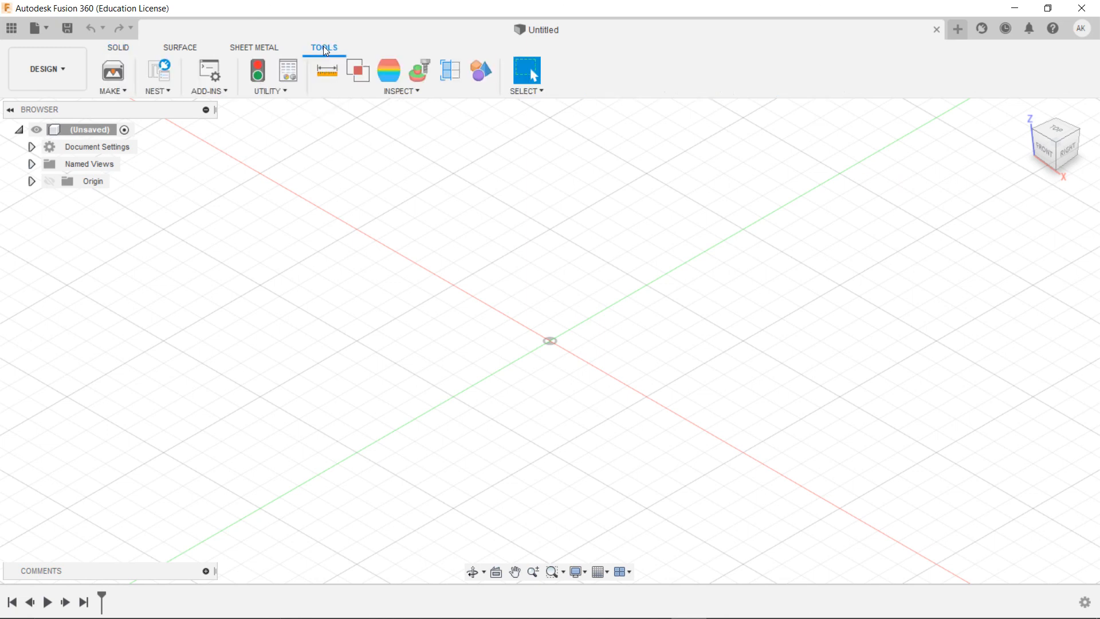
{"action": "left_click", "coordinate": [118, 47]}
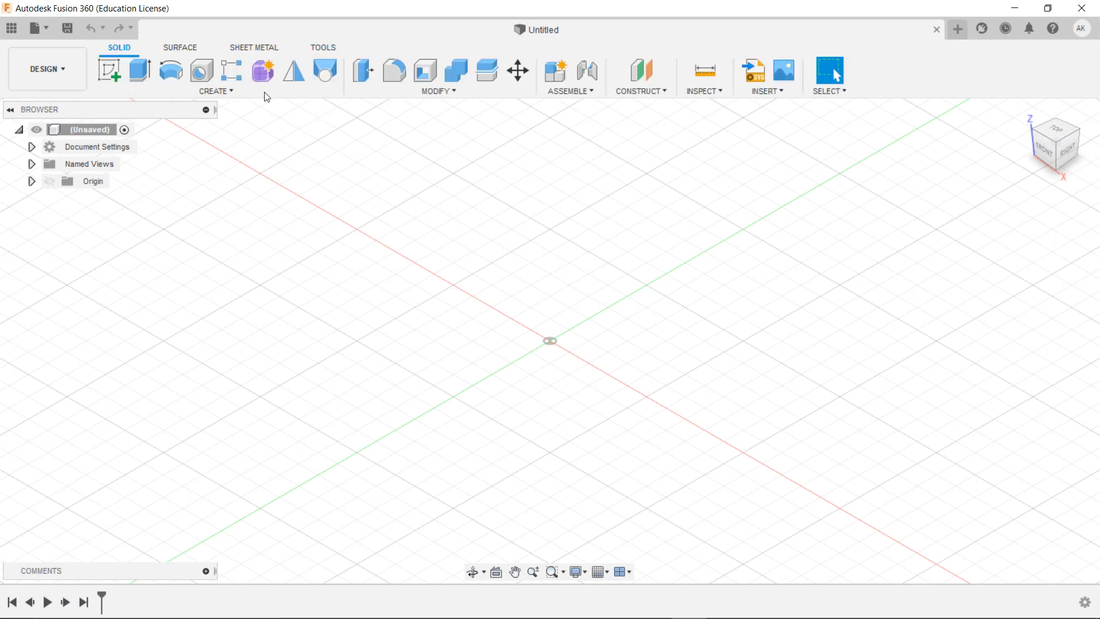
{"action": "mouse_move", "coordinate": [140, 69]}
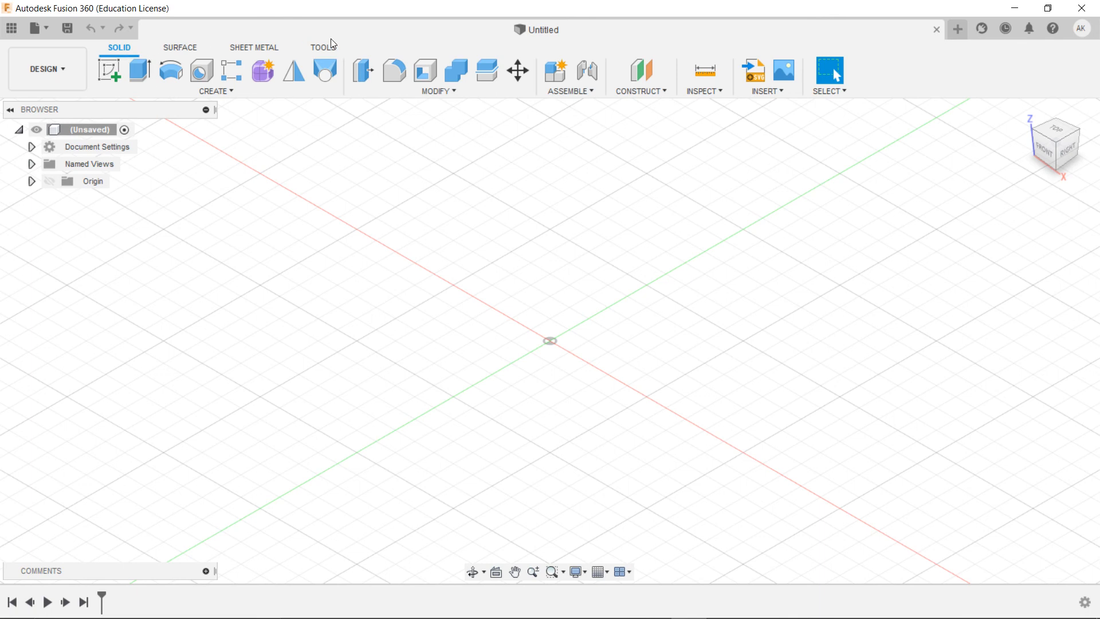
{"action": "left_click", "coordinate": [324, 47]}
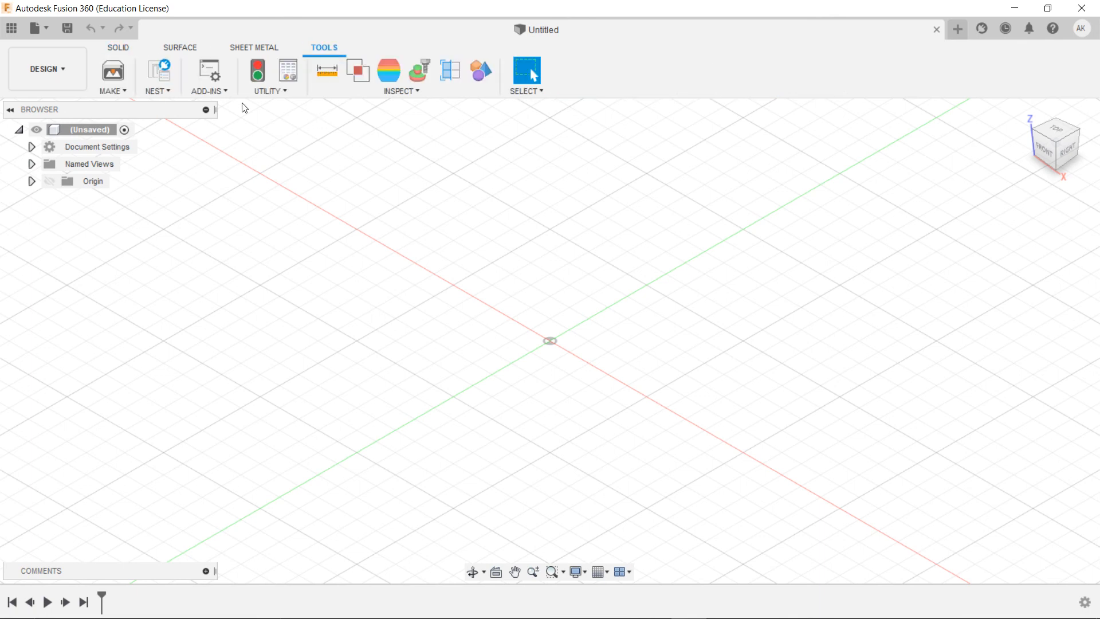
{"action": "left_click", "coordinate": [209, 75]}
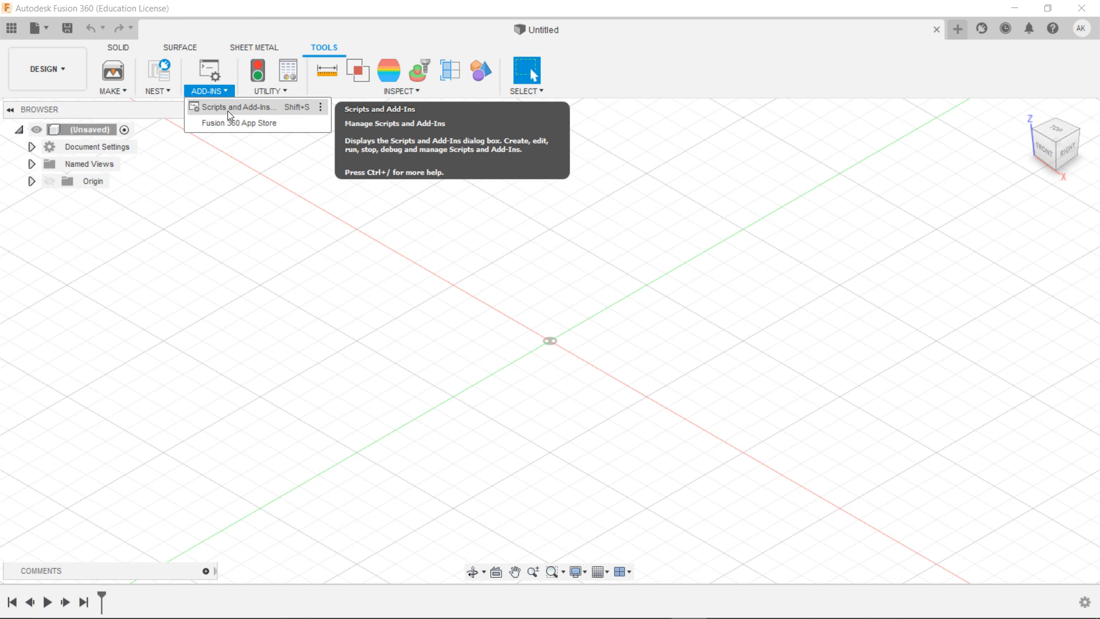
{"action": "left_click", "coordinate": [236, 108]}
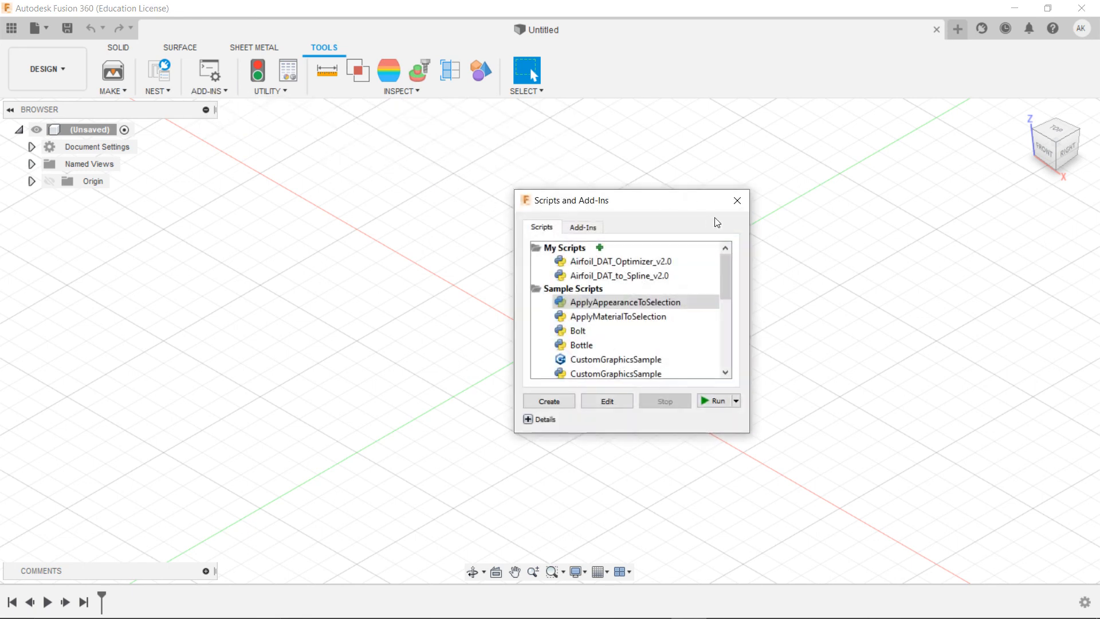
{"action": "left_click", "coordinate": [736, 199]}
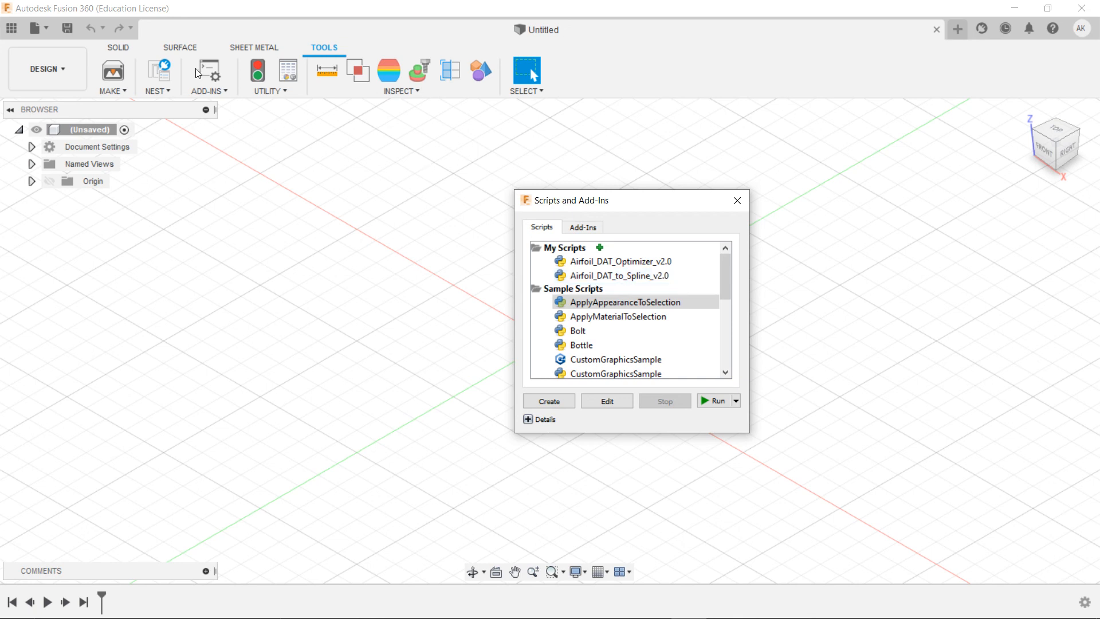
{"action": "mouse_move", "coordinate": [595, 194]}
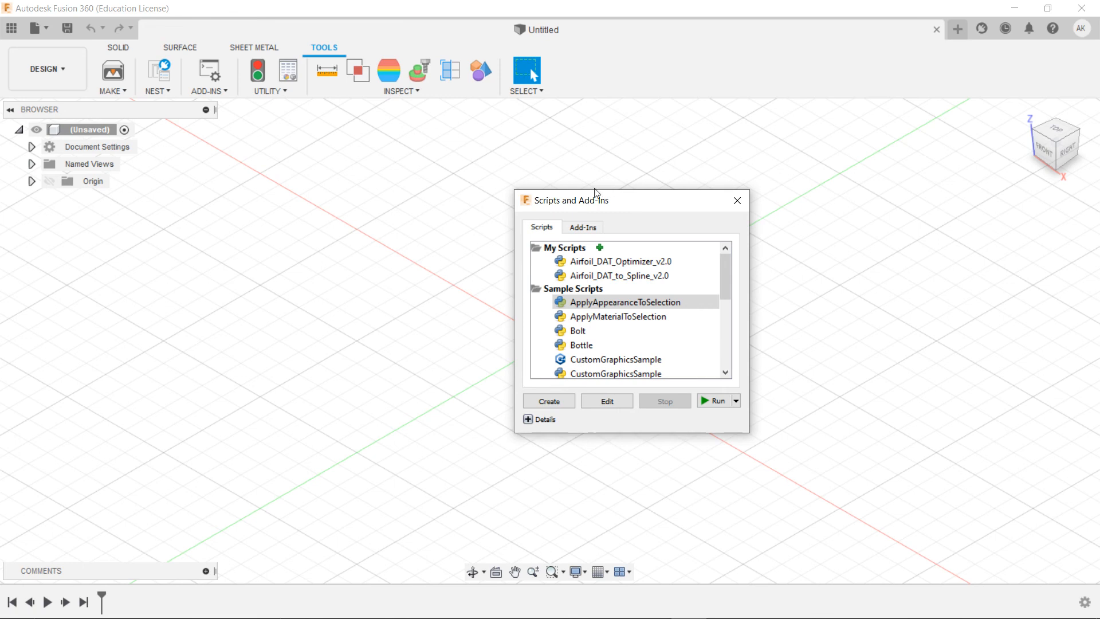
{"action": "left_click", "coordinate": [737, 200]}
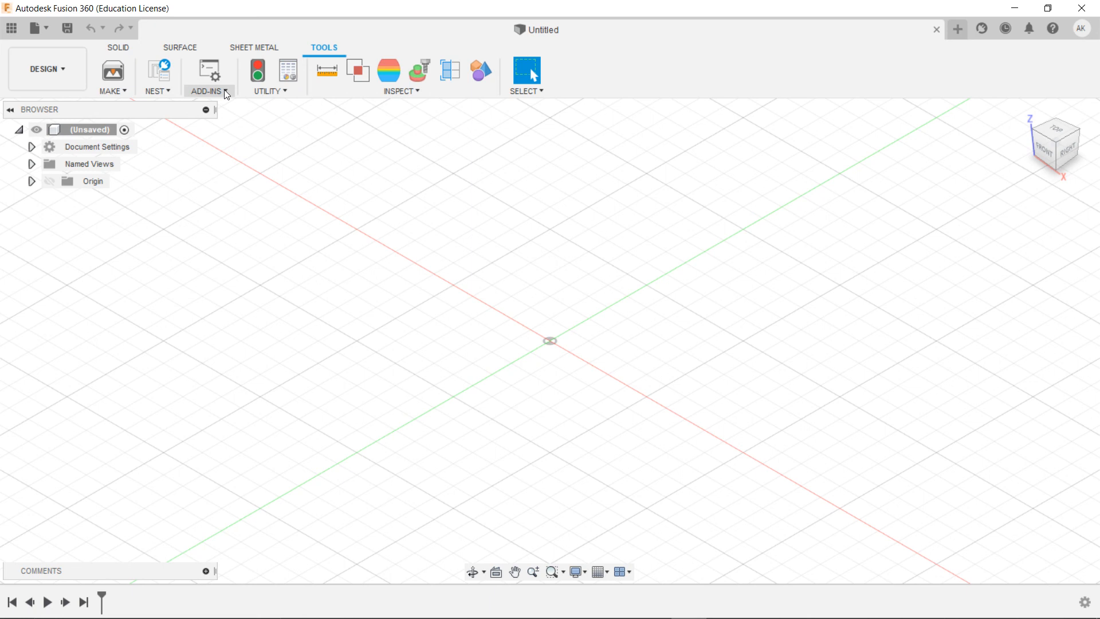
- Launch the Fusion 360 App Store from the Add-Ins menu on the Tools tab
{"action": "left_click", "coordinate": [208, 76]}
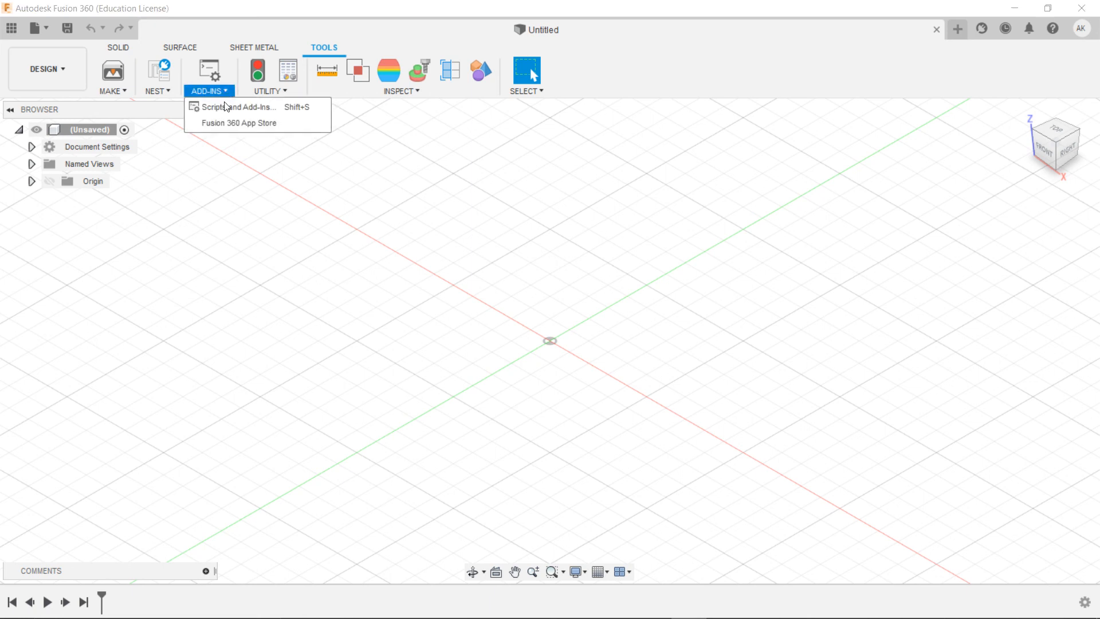
{"action": "mouse_move", "coordinate": [232, 124]}
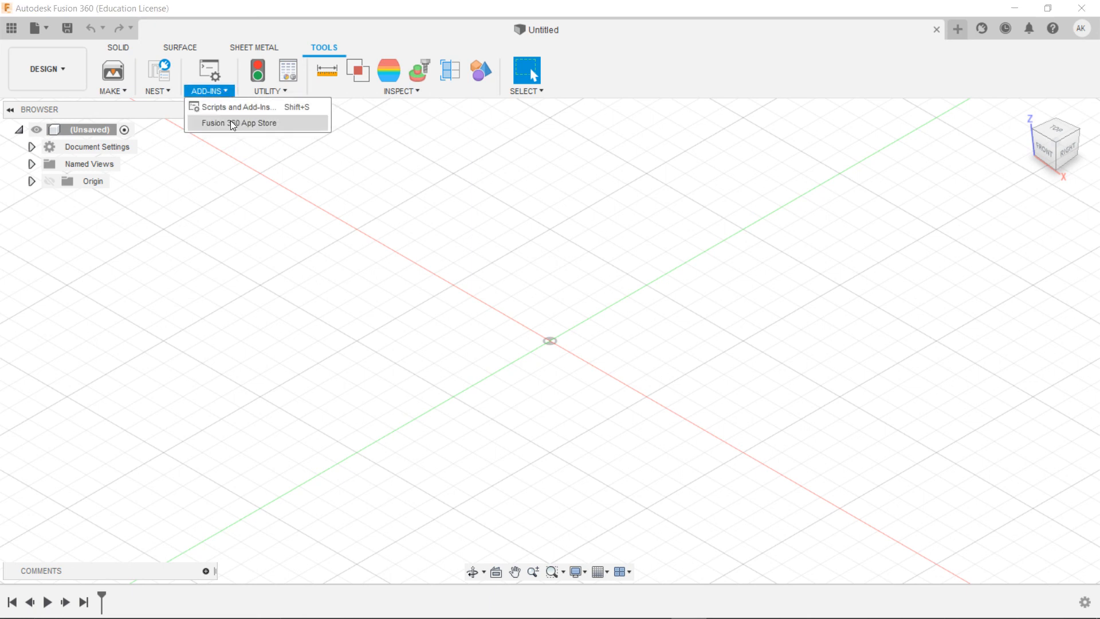
{"action": "left_click", "coordinate": [238, 122]}
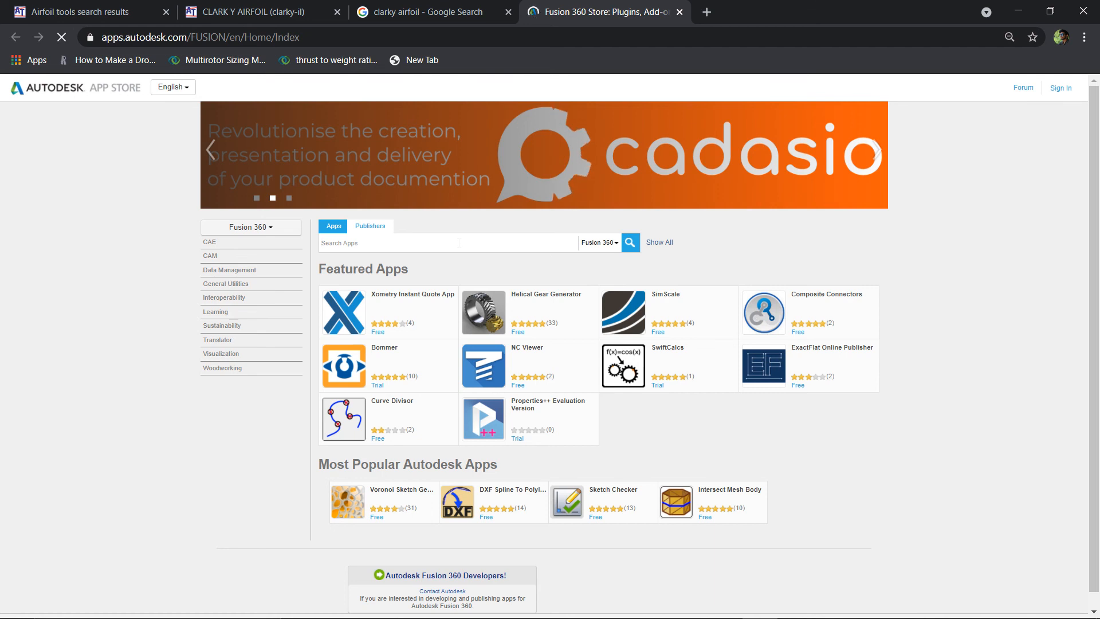
- Search the App Store for 'airfoil' and go to the Airfoil DAT to Spline details page
{"action": "type", "text": "a"}
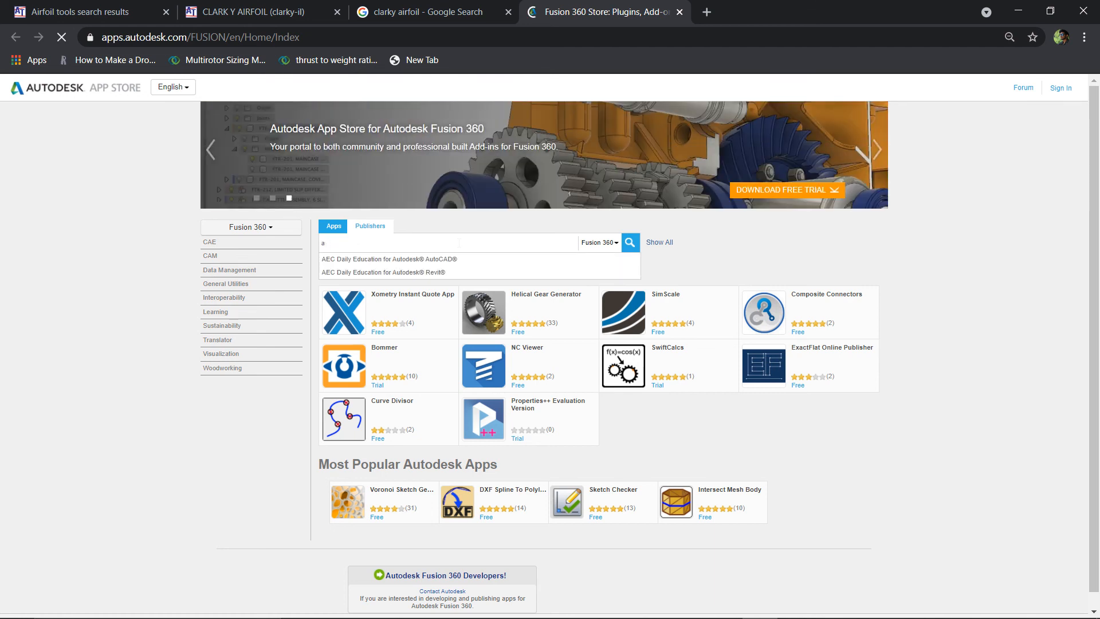
{"action": "type", "text": "irfoil"}
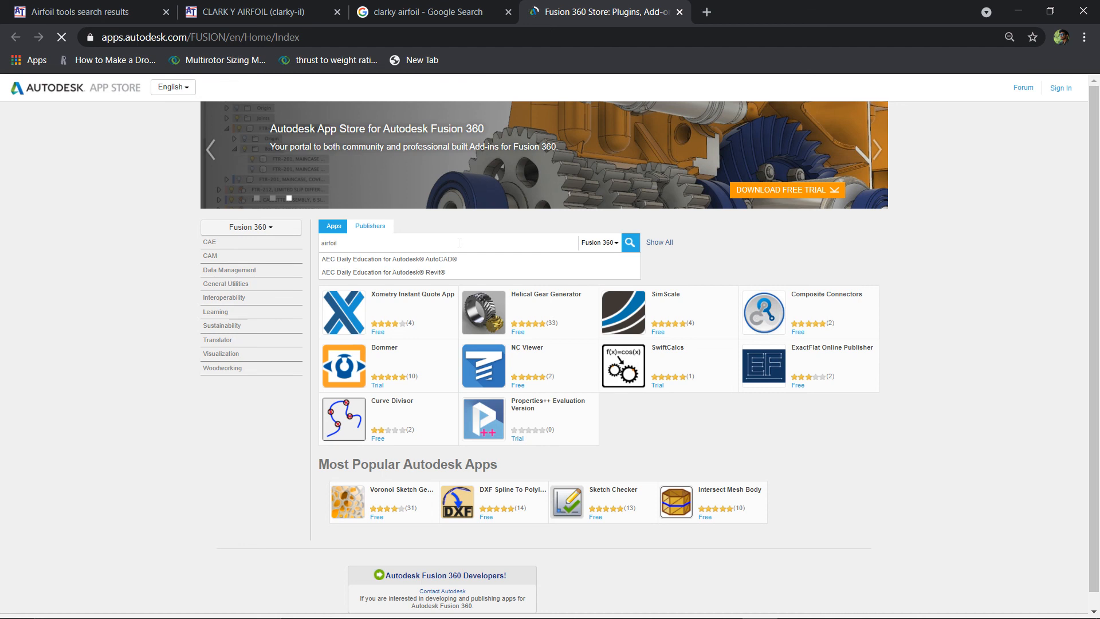
{"action": "left_click", "coordinate": [630, 242]}
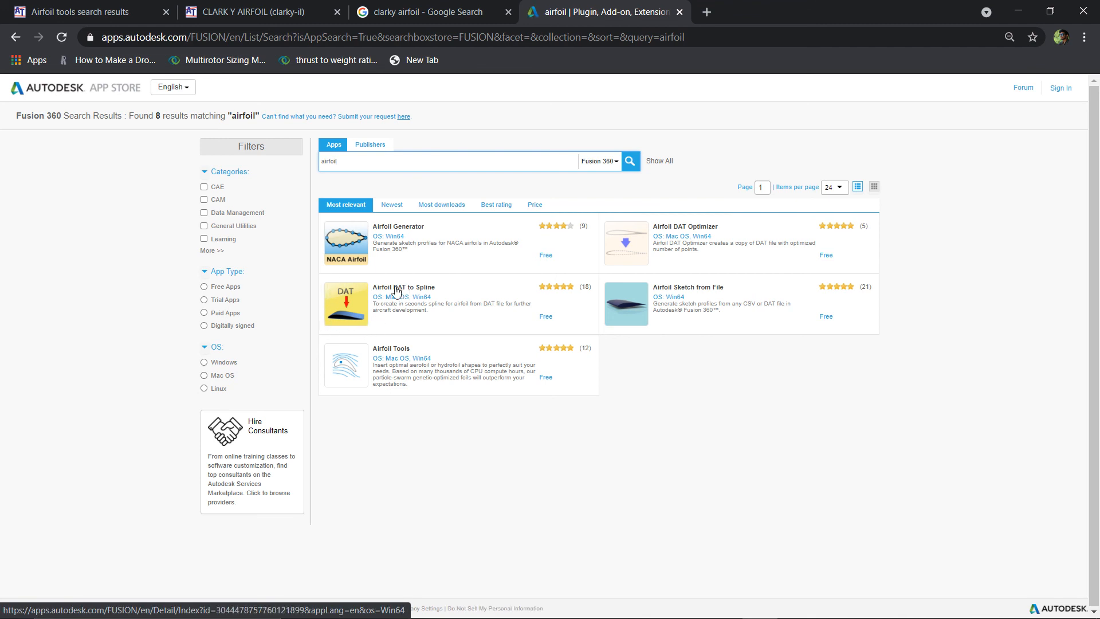
{"action": "mouse_move", "coordinate": [399, 298]}
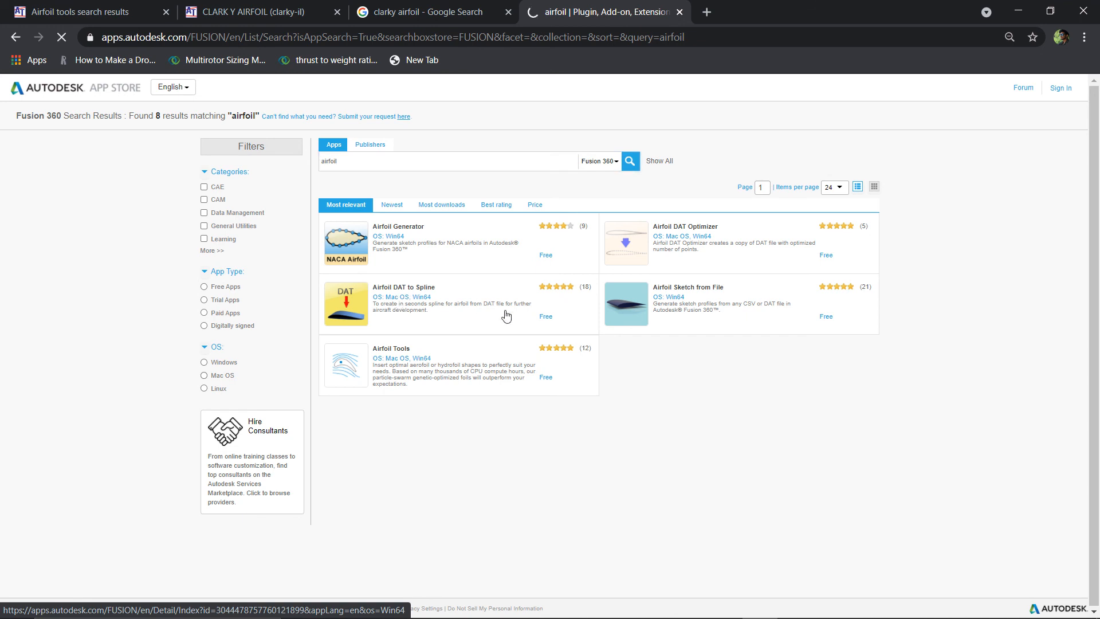
{"action": "left_click", "coordinate": [403, 287]}
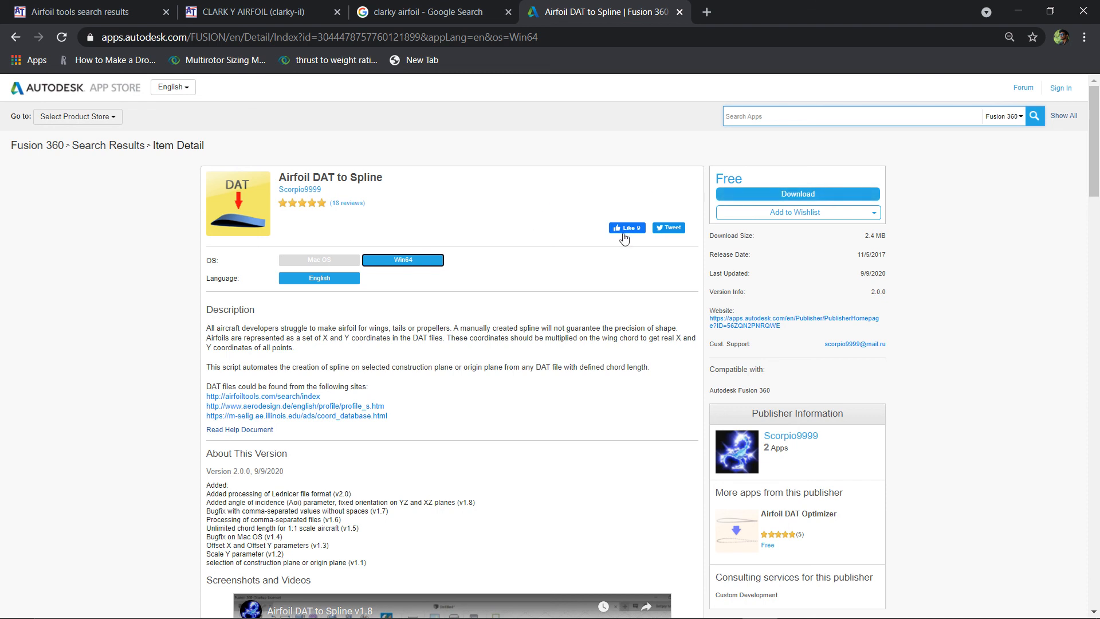
{"action": "mouse_move", "coordinate": [510, 286]}
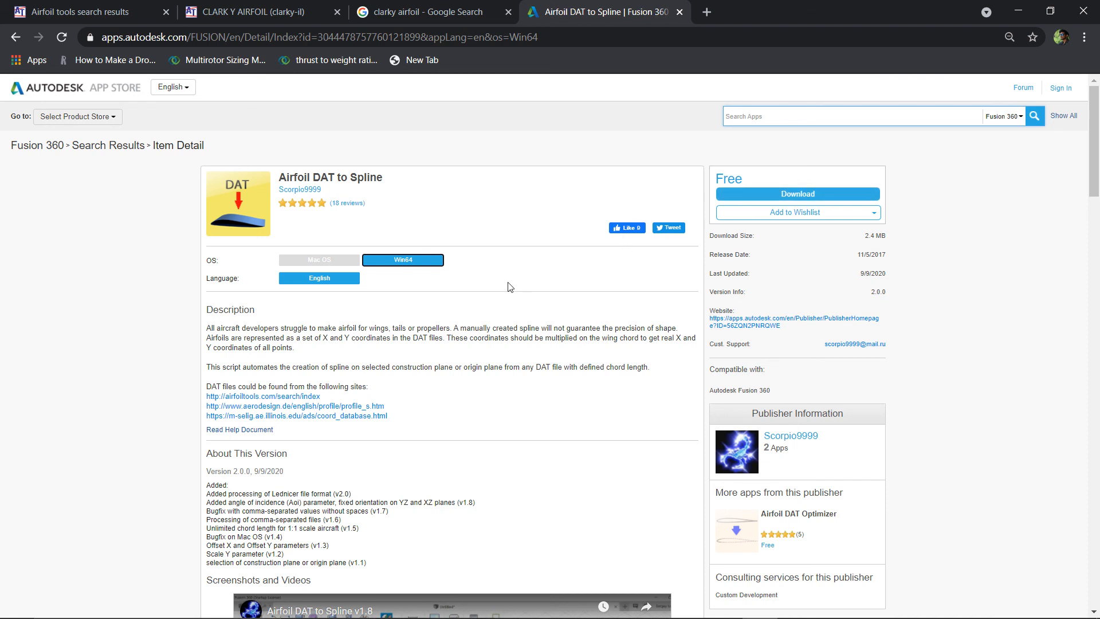
{"action": "mouse_move", "coordinate": [466, 401]}
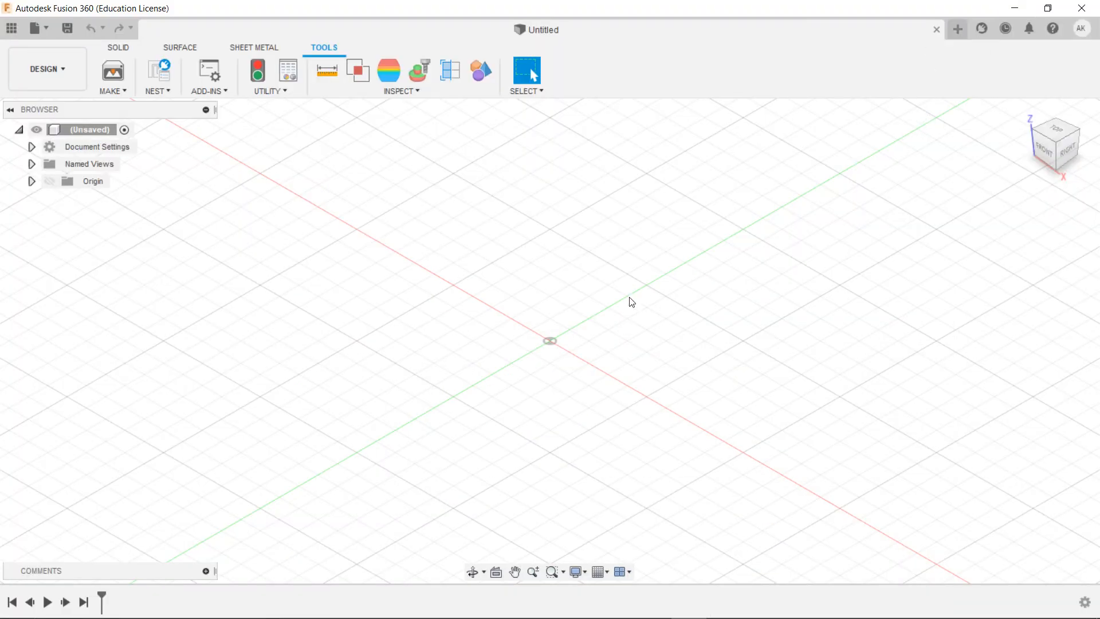
{"action": "mouse_move", "coordinate": [352, 207]}
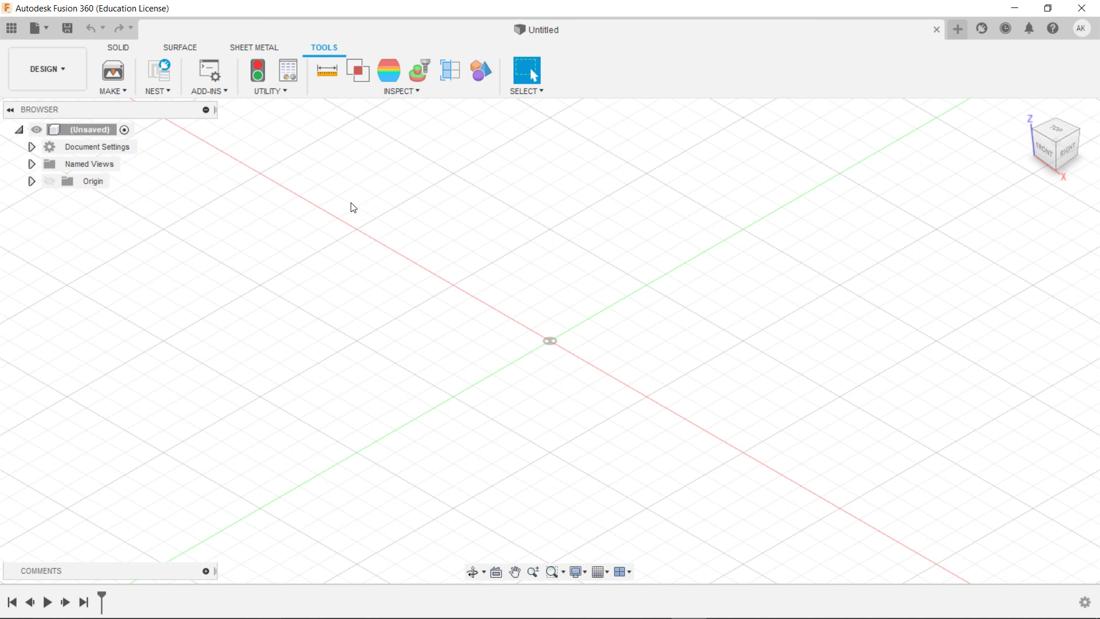
{"action": "mouse_move", "coordinate": [345, 185]}
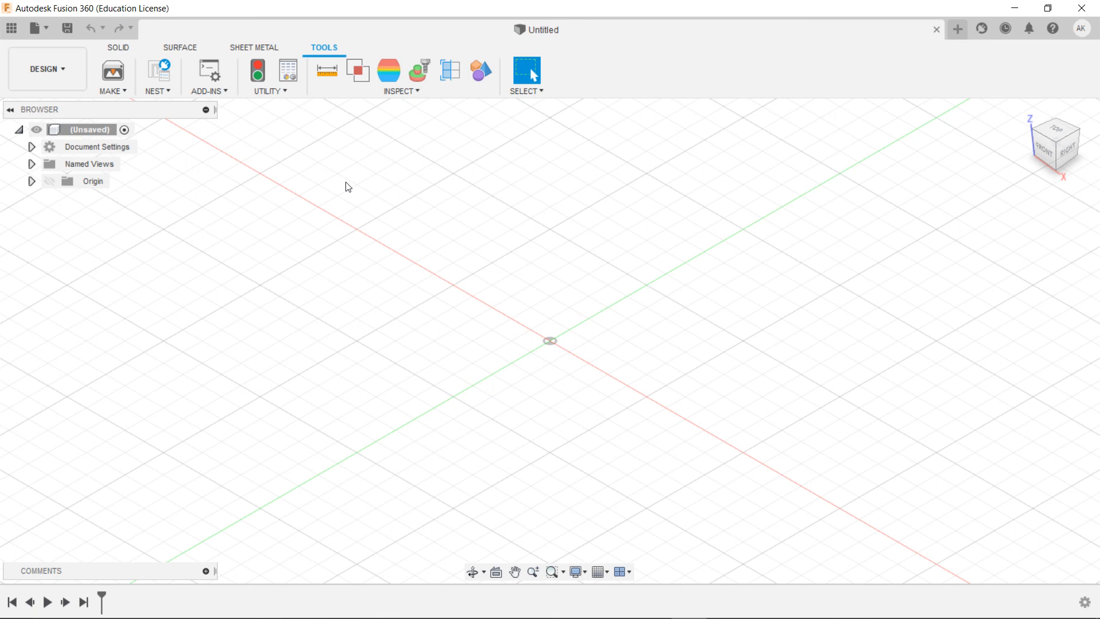
{"action": "mouse_move", "coordinate": [190, 94]}
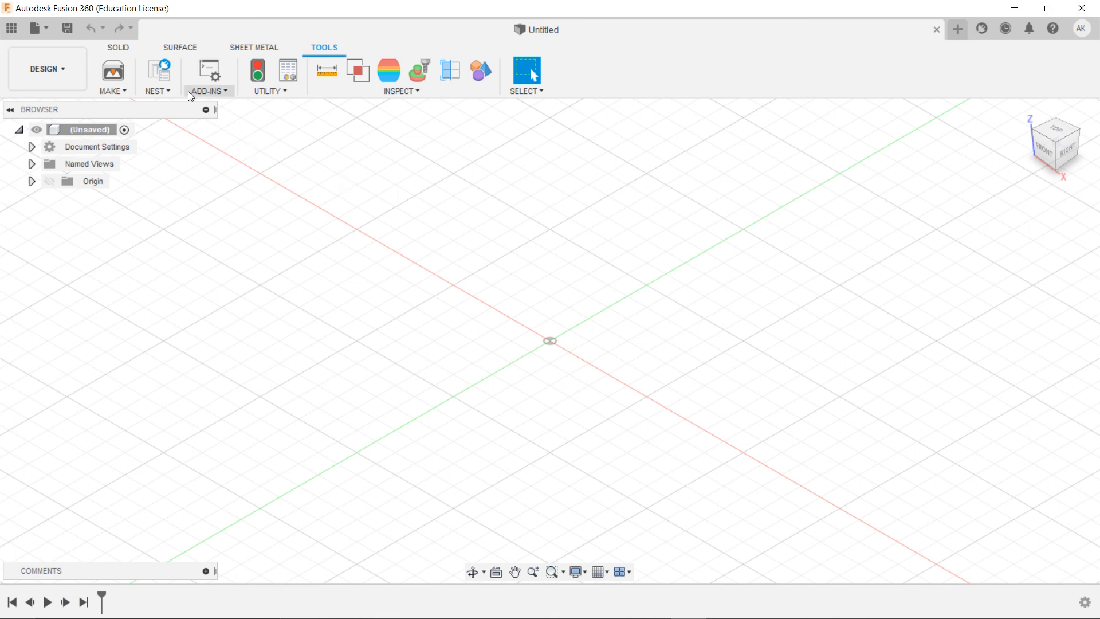
{"action": "mouse_move", "coordinate": [130, 52]}
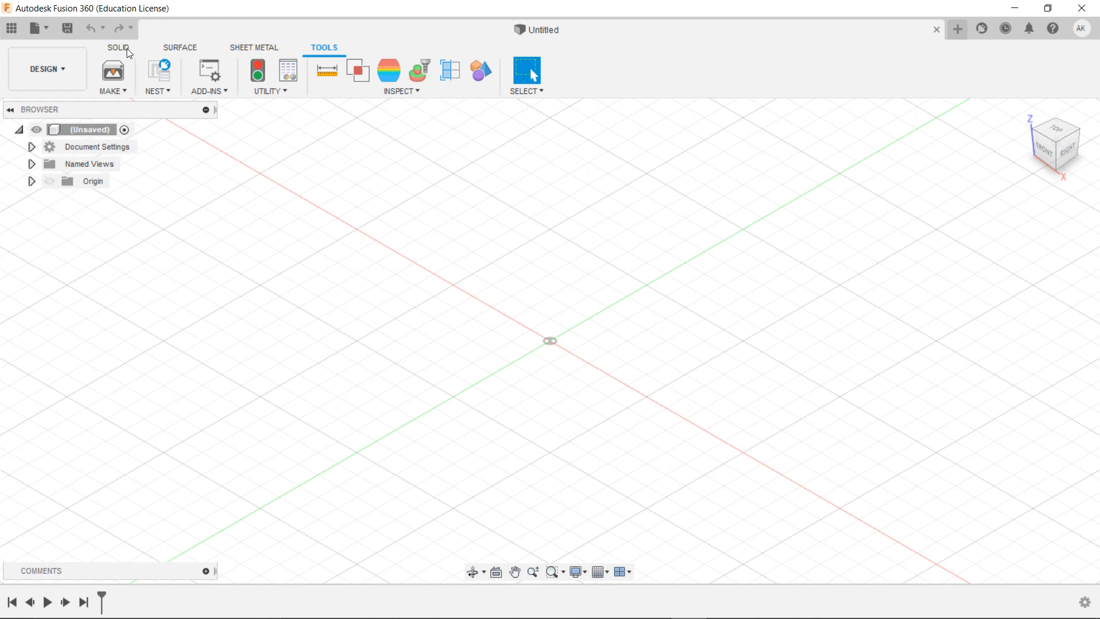
{"action": "mouse_move", "coordinate": [234, 63]}
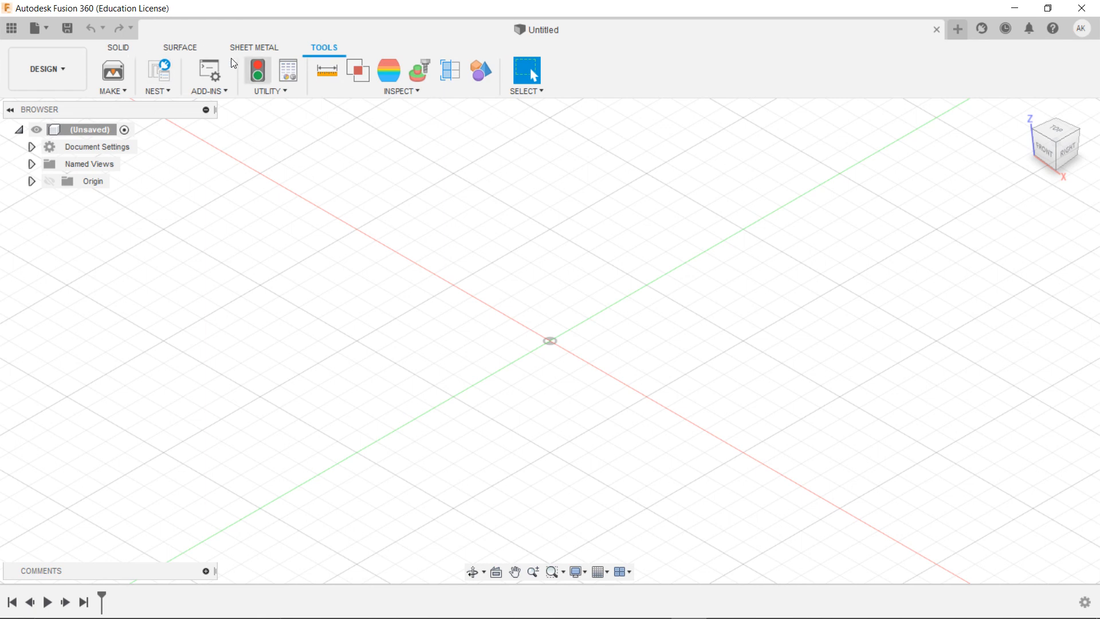
- Bring up the Scripts and Add-Ins manager listing Airfoil_DAT_to_Spline_v2.0
{"action": "left_click", "coordinate": [118, 47]}
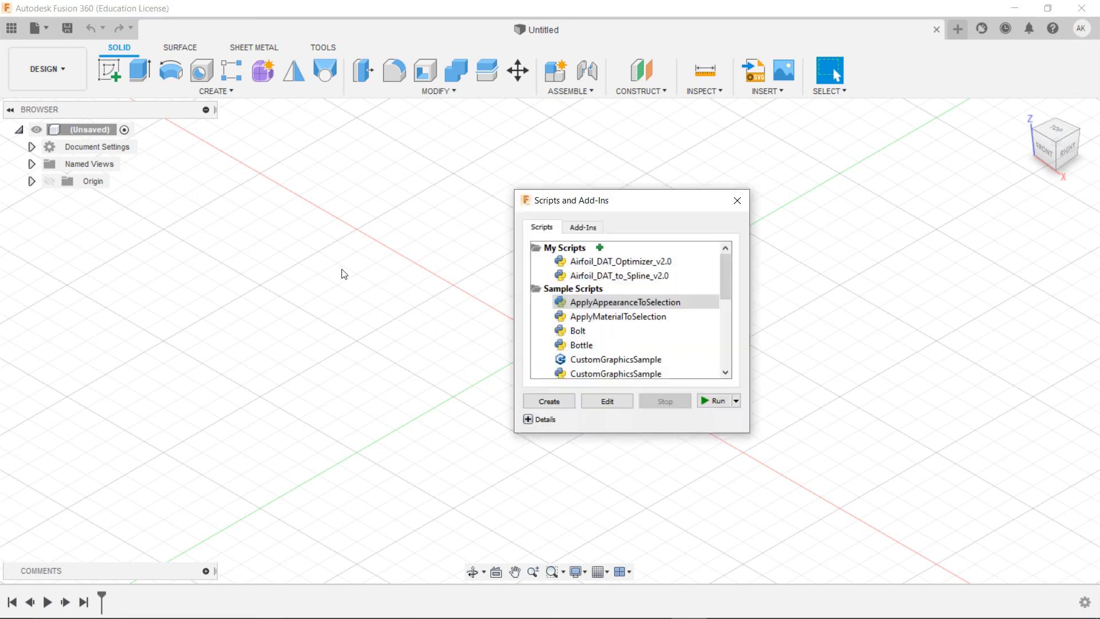
{"action": "mouse_move", "coordinate": [493, 244]}
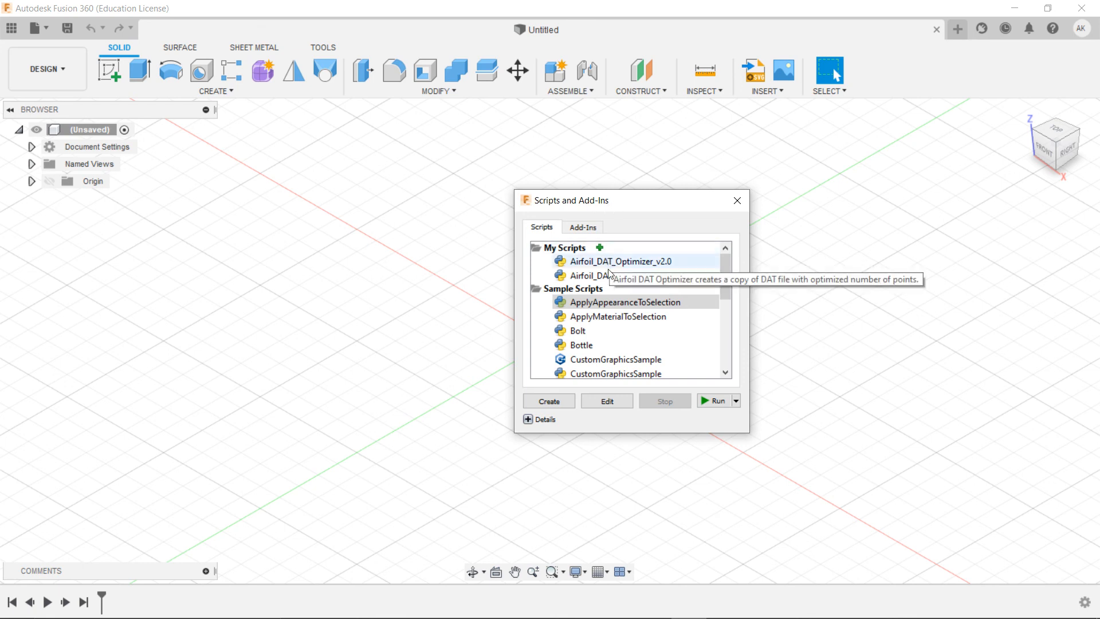
- Run the Airfoil_DAT_to_Spline_v2.0 script so its Airfoil Parameters panel appears
{"action": "left_click", "coordinate": [611, 275]}
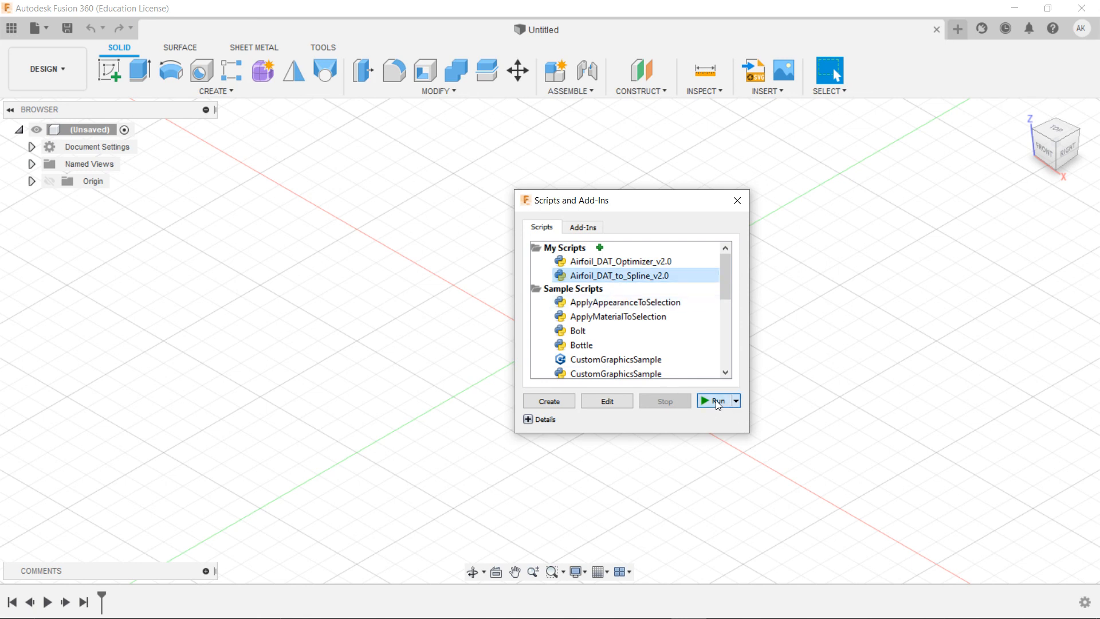
{"action": "left_click", "coordinate": [715, 401]}
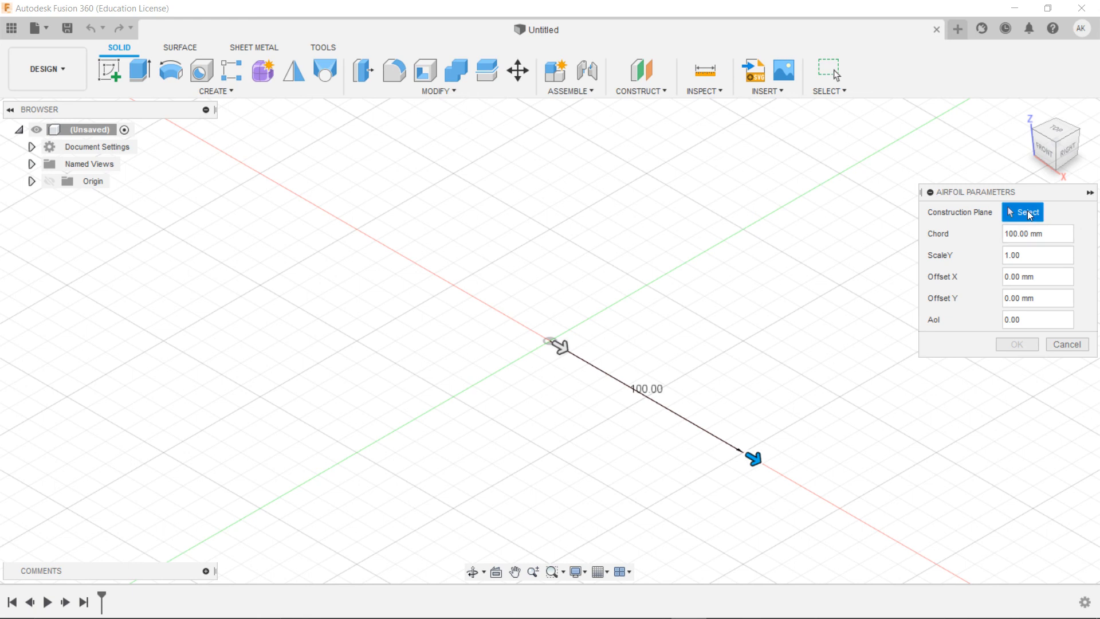
{"action": "mouse_move", "coordinate": [955, 217]}
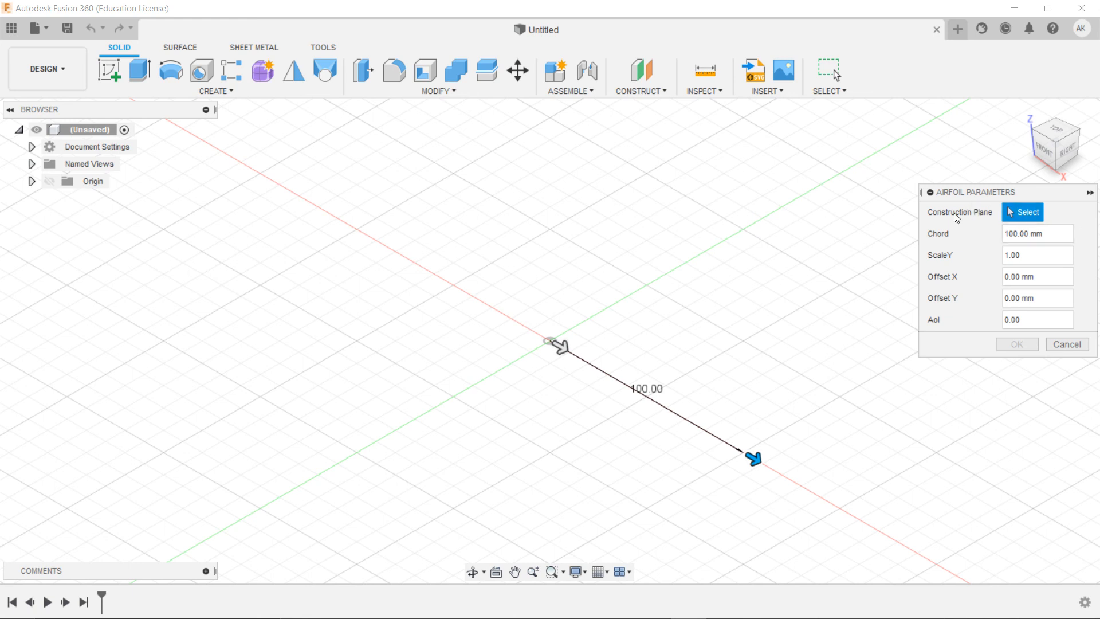
{"action": "mouse_move", "coordinate": [651, 282]}
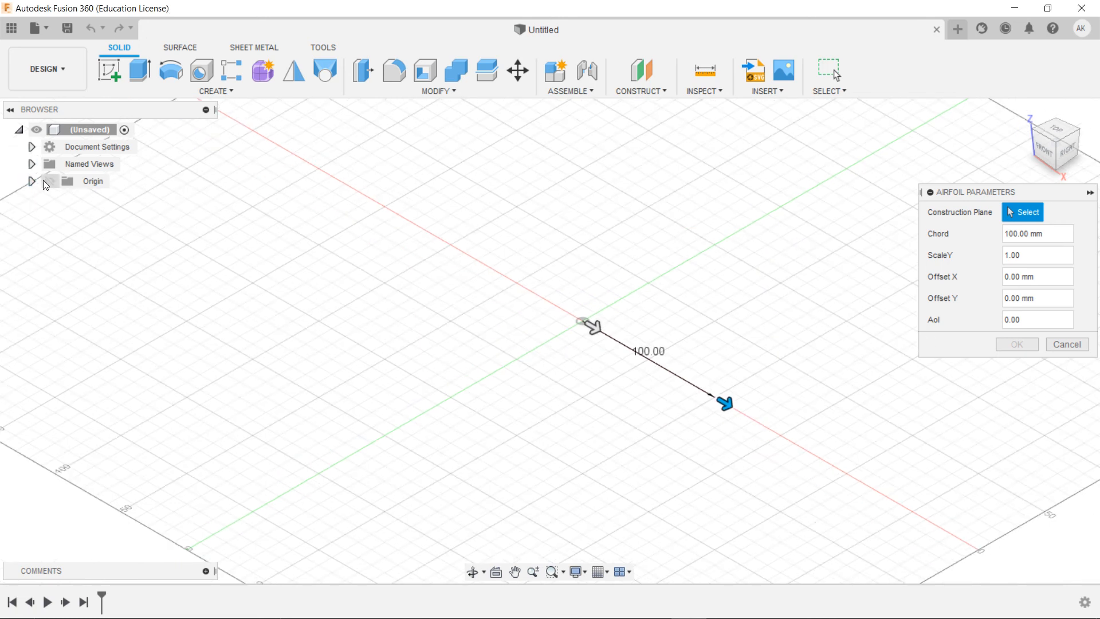
- Select the origin's XZ plane as construction plane and enter a chord of 8
{"action": "left_click", "coordinate": [50, 181]}
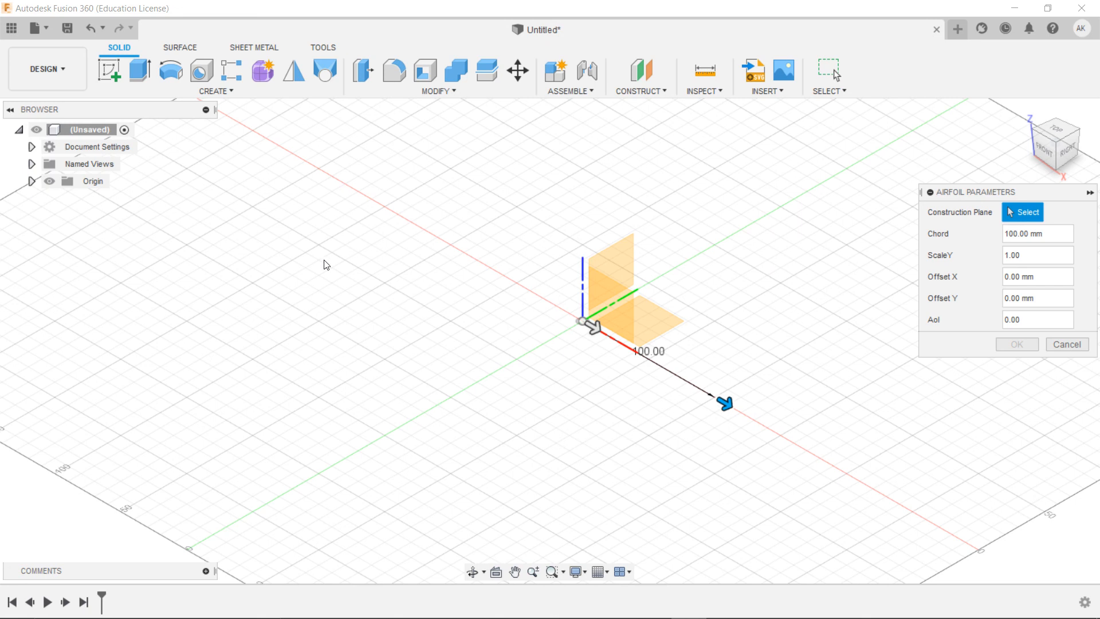
{"action": "mouse_move", "coordinate": [618, 303]}
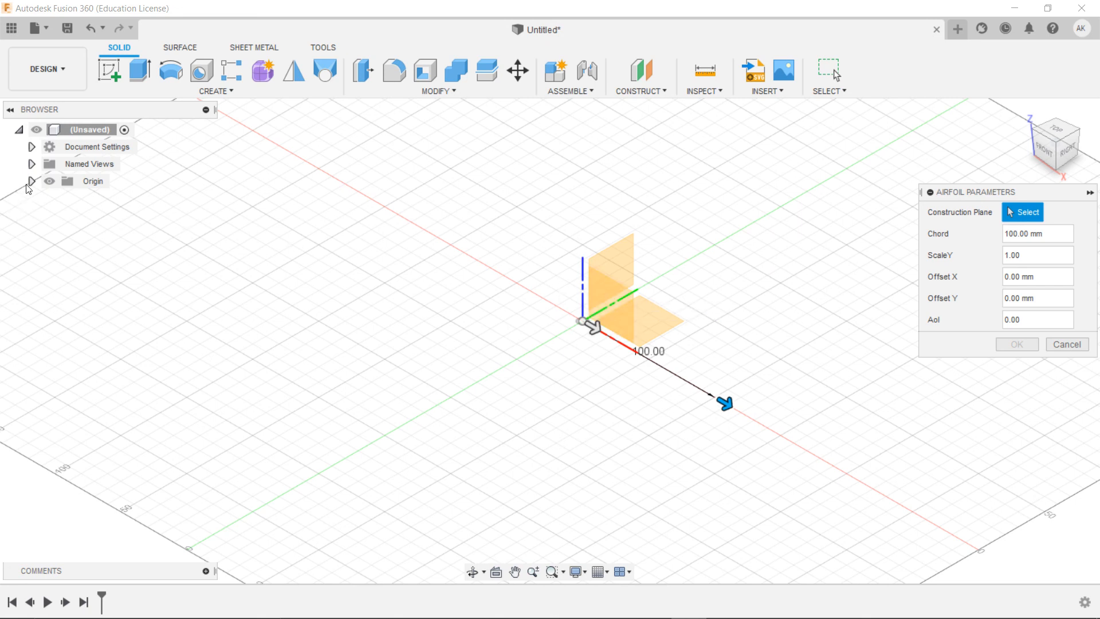
{"action": "left_click", "coordinate": [623, 301]}
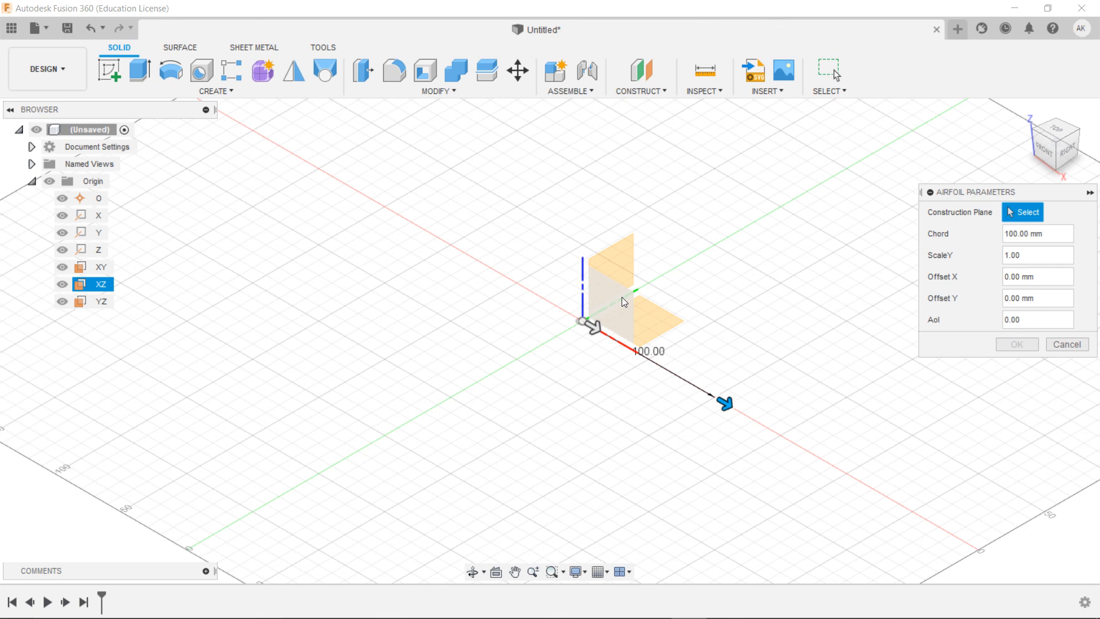
{"action": "left_click", "coordinate": [610, 298]}
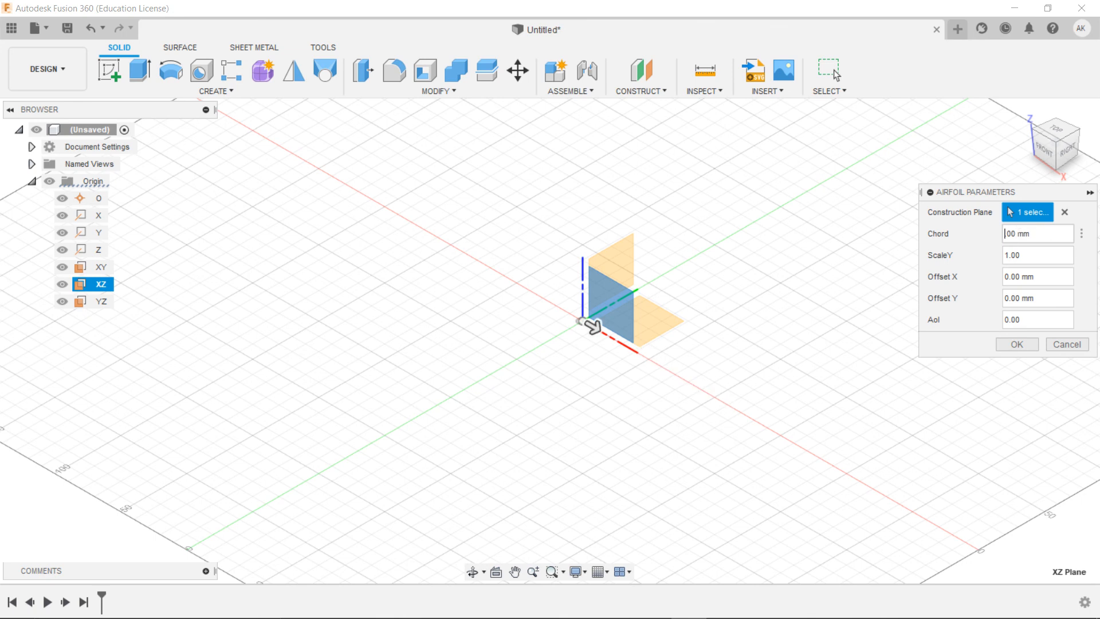
{"action": "type", "text": "80.00"}
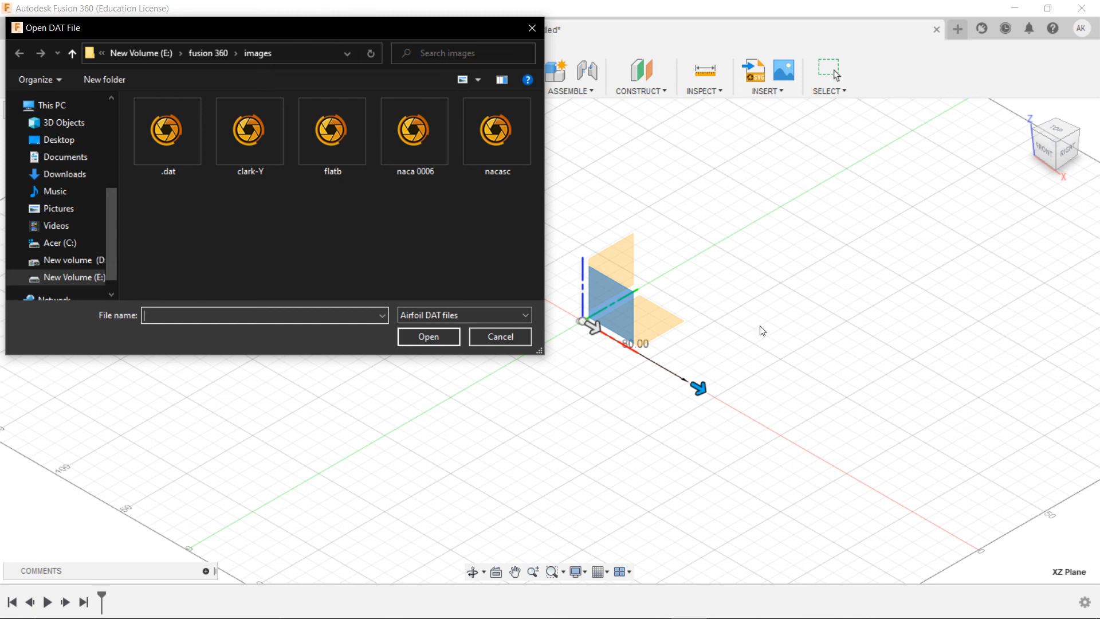
{"action": "mouse_move", "coordinate": [423, 192]}
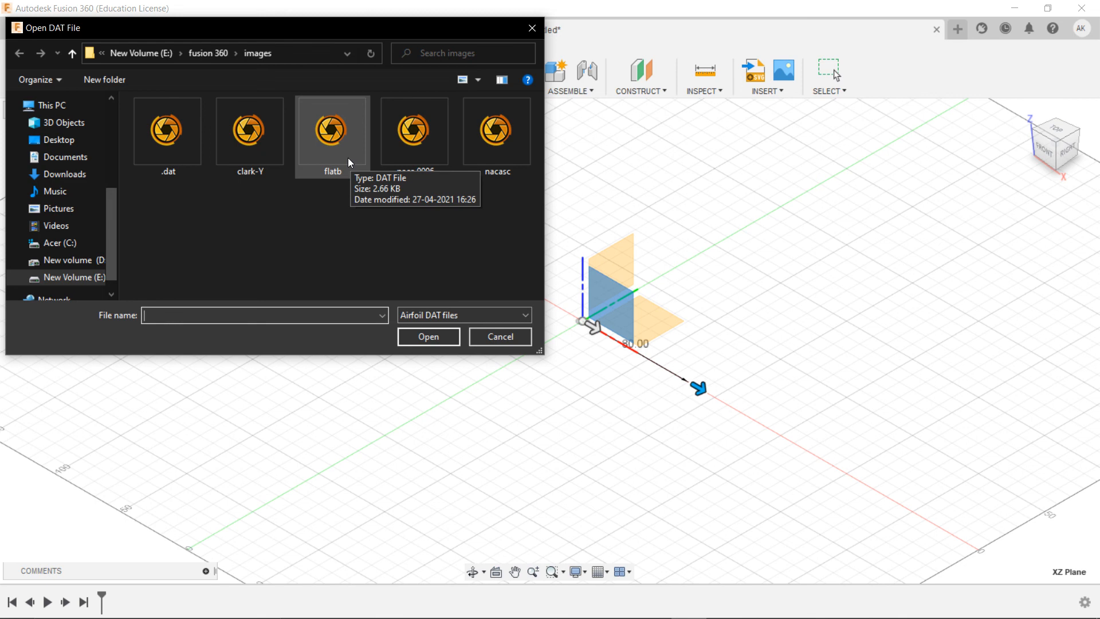
- Load the flatb DAT file so the airfoil sketch is created
{"action": "left_click", "coordinate": [332, 132]}
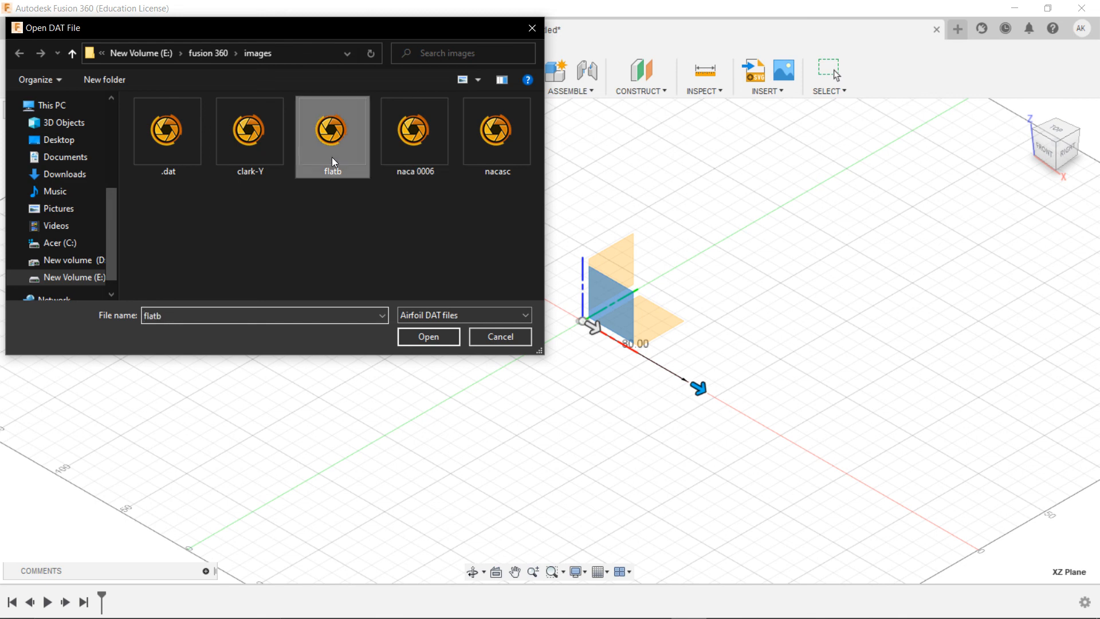
{"action": "left_click", "coordinate": [429, 336]}
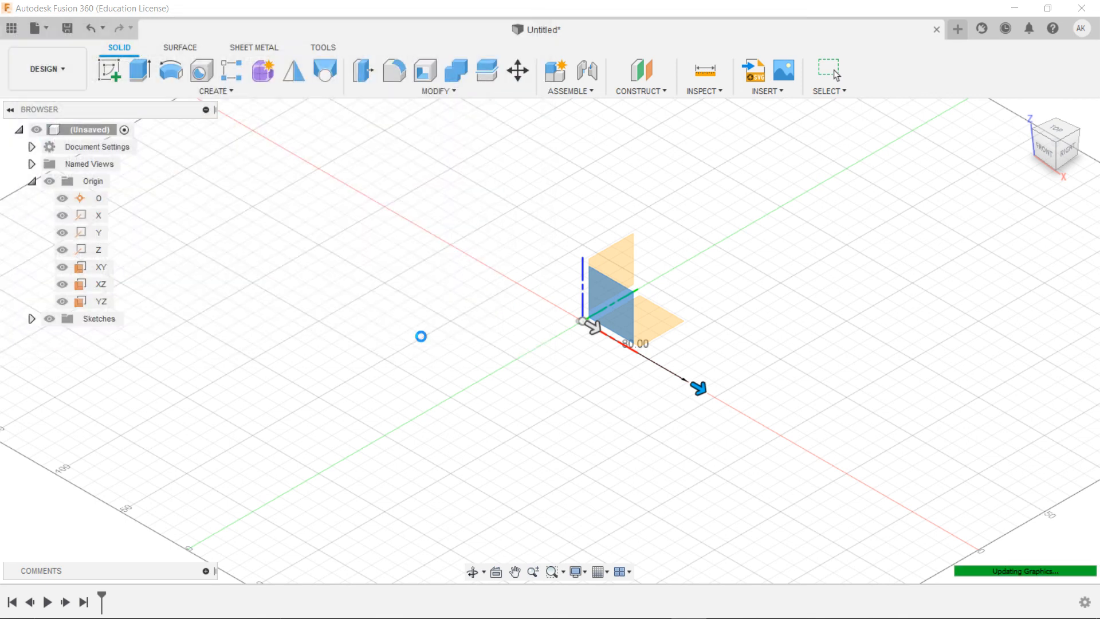